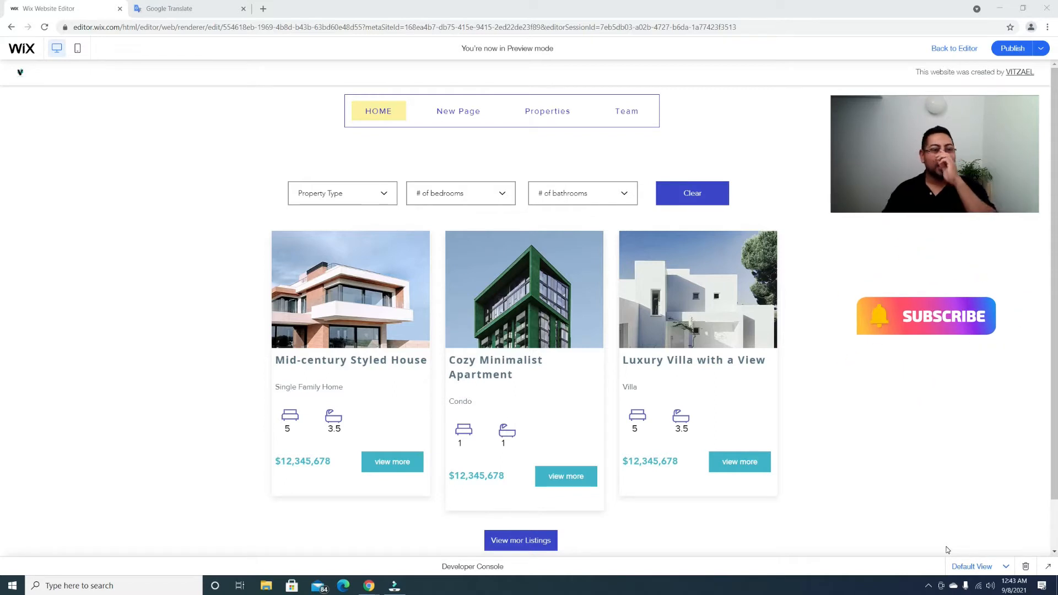
# - Look up 'pagination' in the Google Translate tab, then close that tab
pyautogui.click(169, 8)
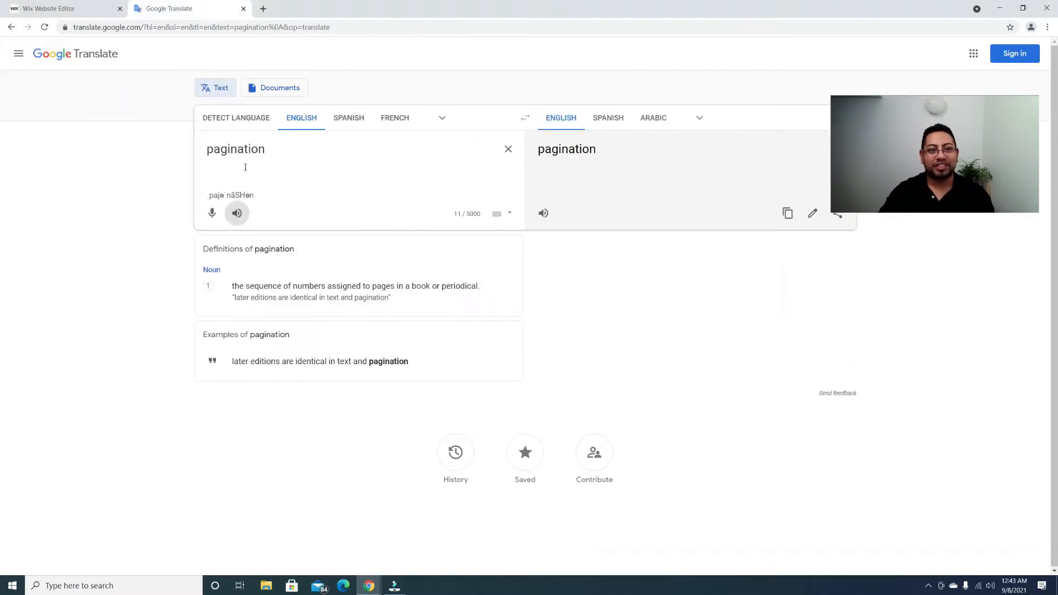
pyautogui.moveTo(237, 213)
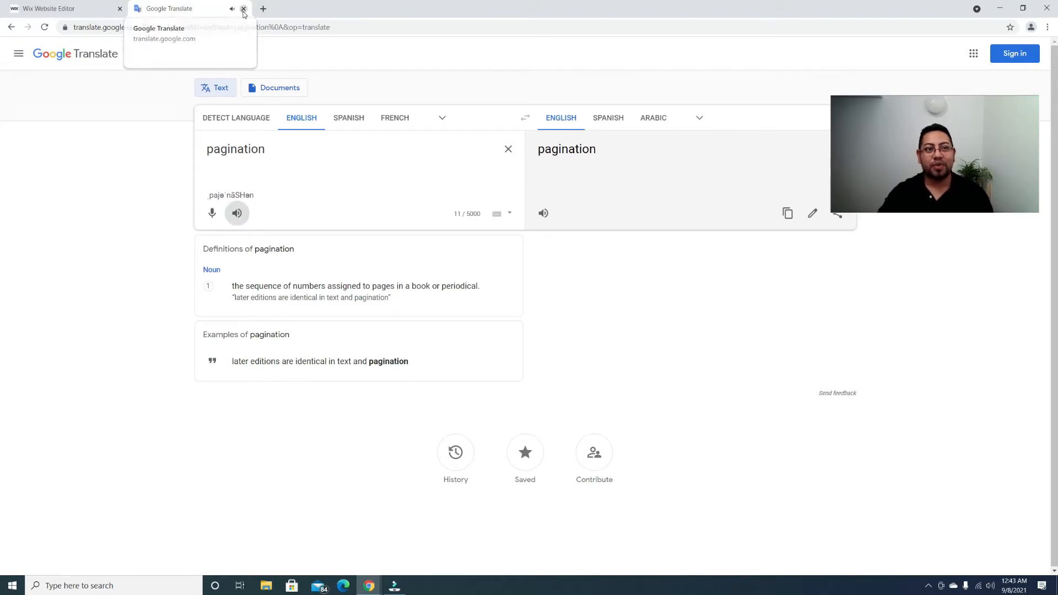
pyautogui.click(244, 8)
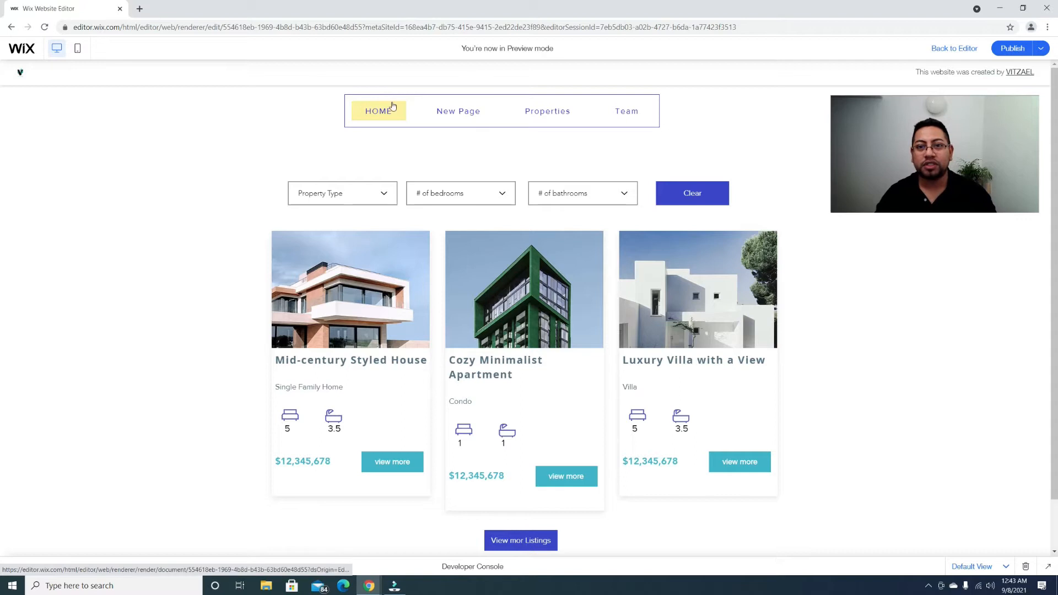
pyautogui.moveTo(574, 184)
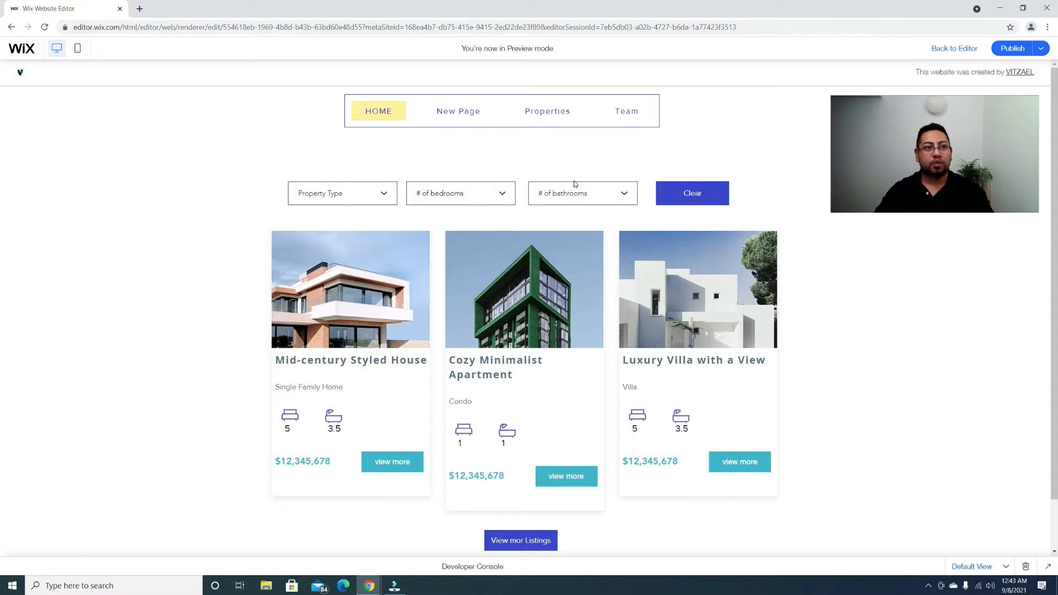
pyautogui.moveTo(708, 498)
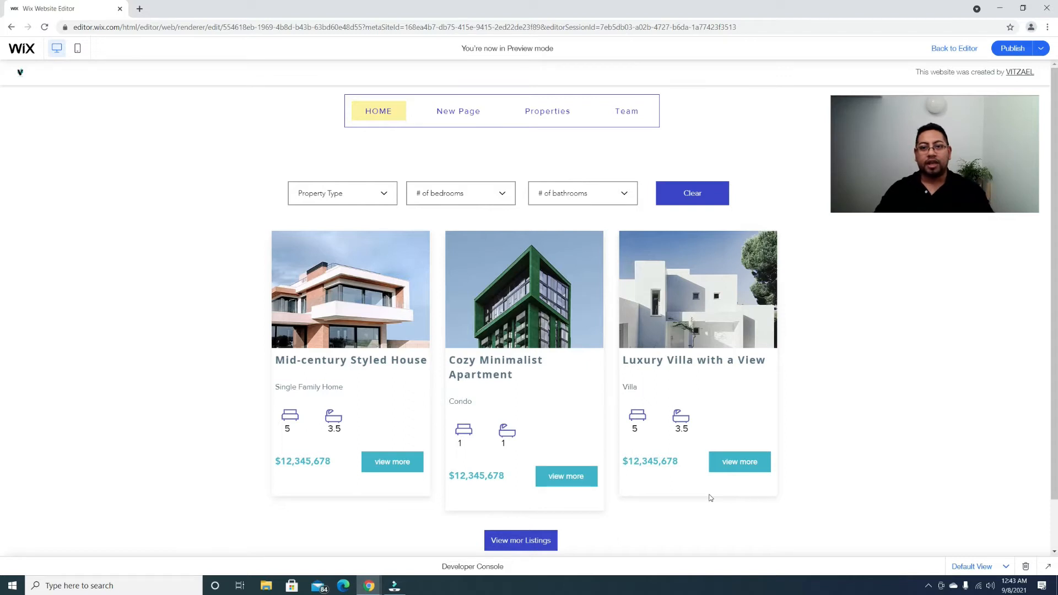
pyautogui.moveTo(639, 451)
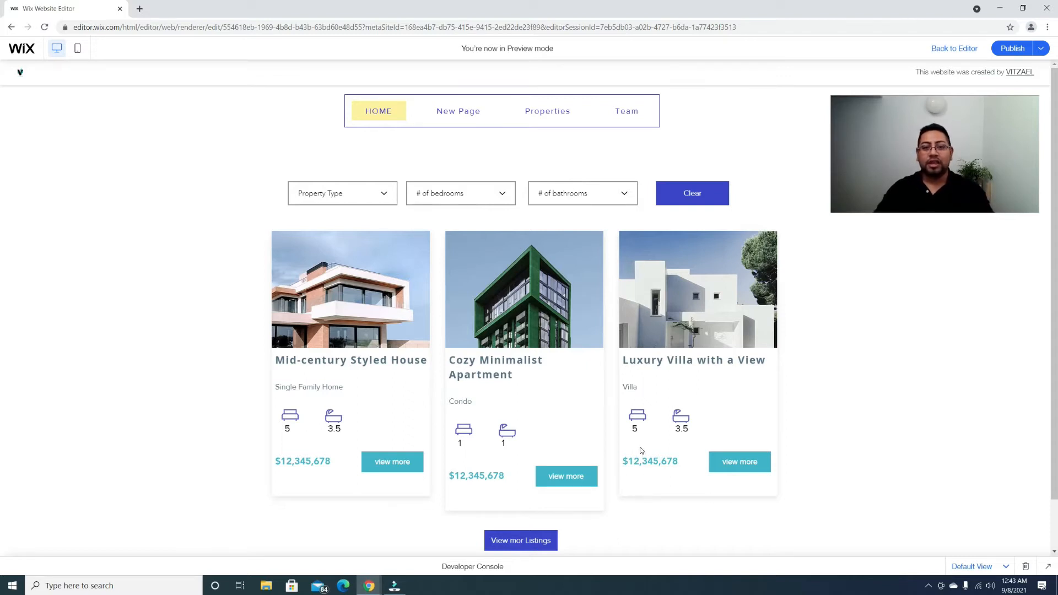
pyautogui.scroll(-3)
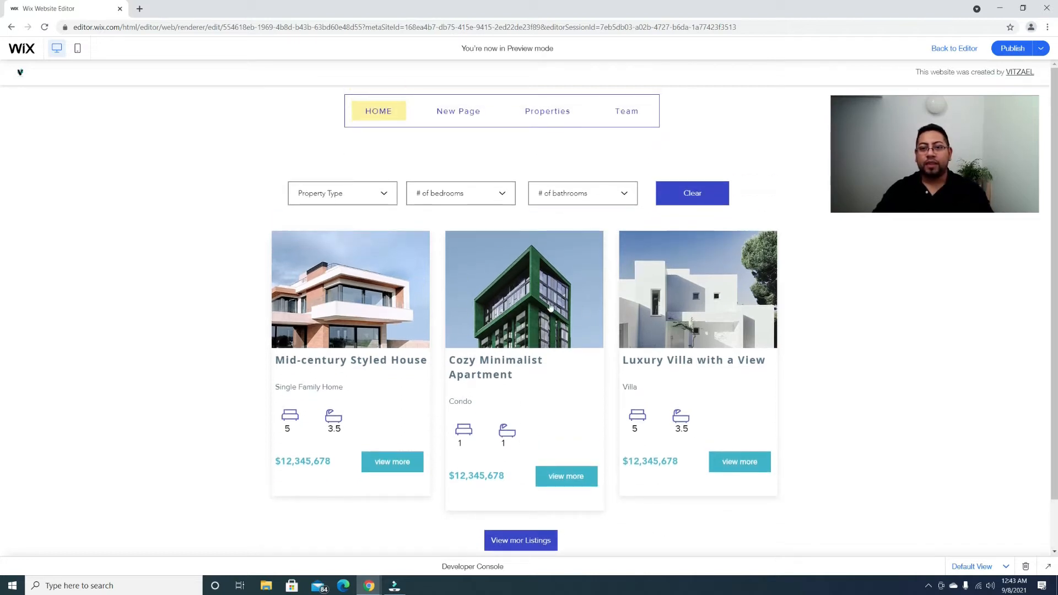
pyautogui.moveTo(698, 340)
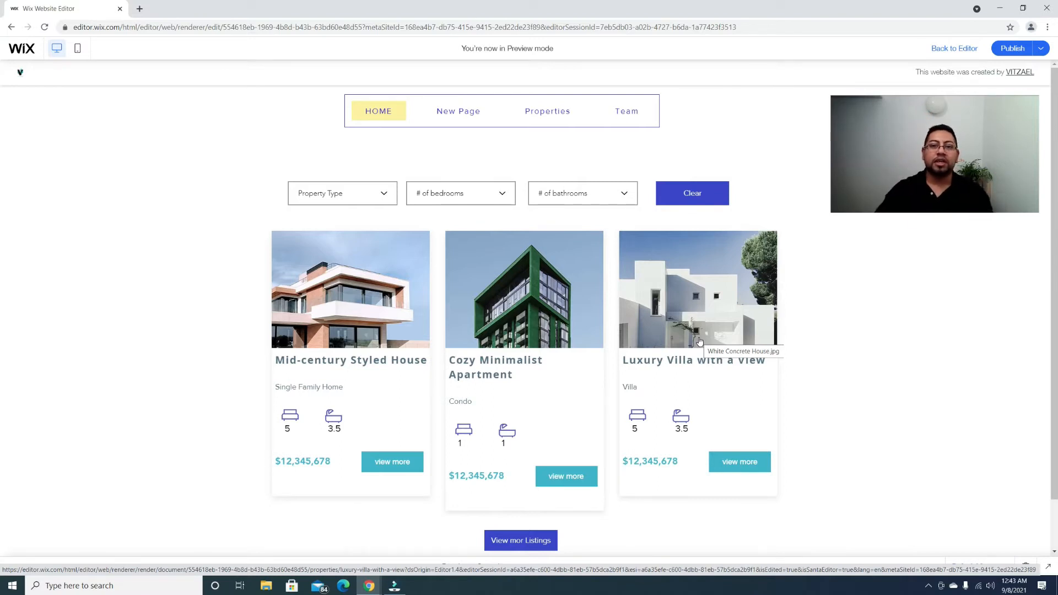
pyautogui.moveTo(931, 125)
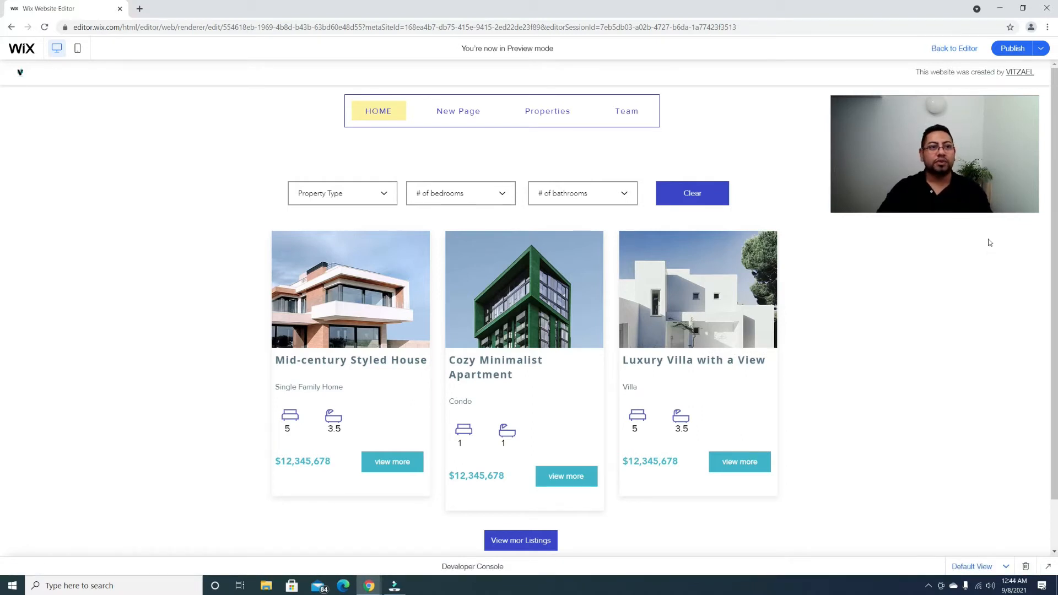
# - Return to the editor and search the Add panel for 'pagin' to find pagination bars
pyautogui.click(954, 47)
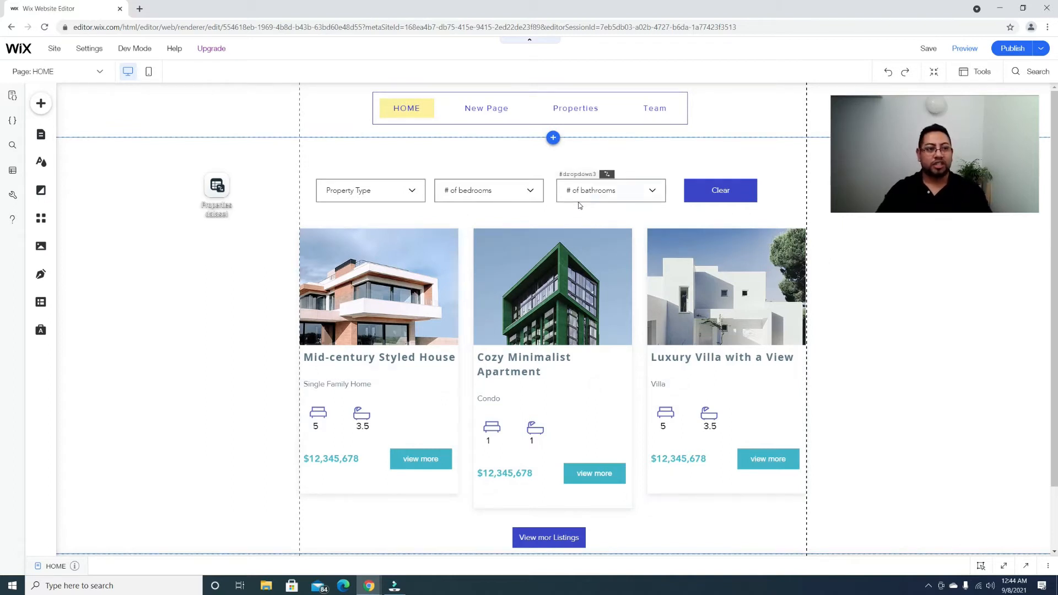
pyautogui.moveTo(41, 104)
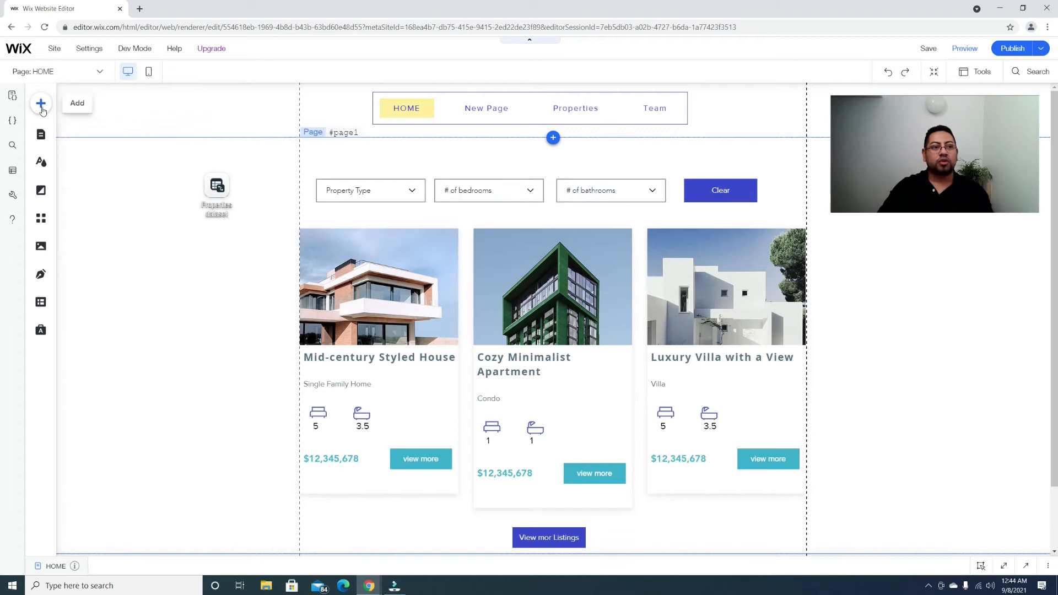
pyautogui.click(41, 103)
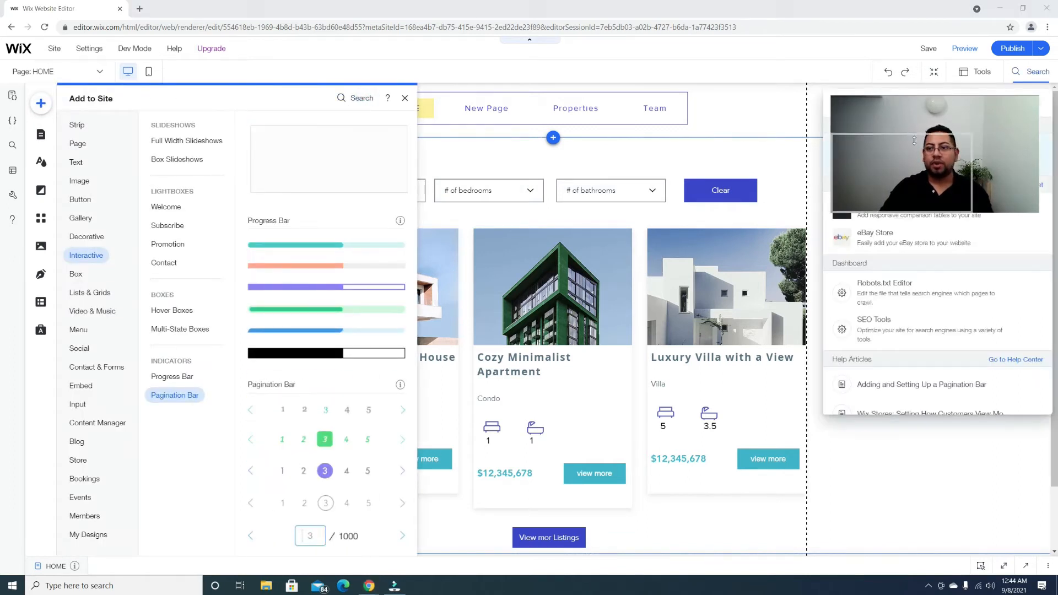
pyautogui.write('pagin')
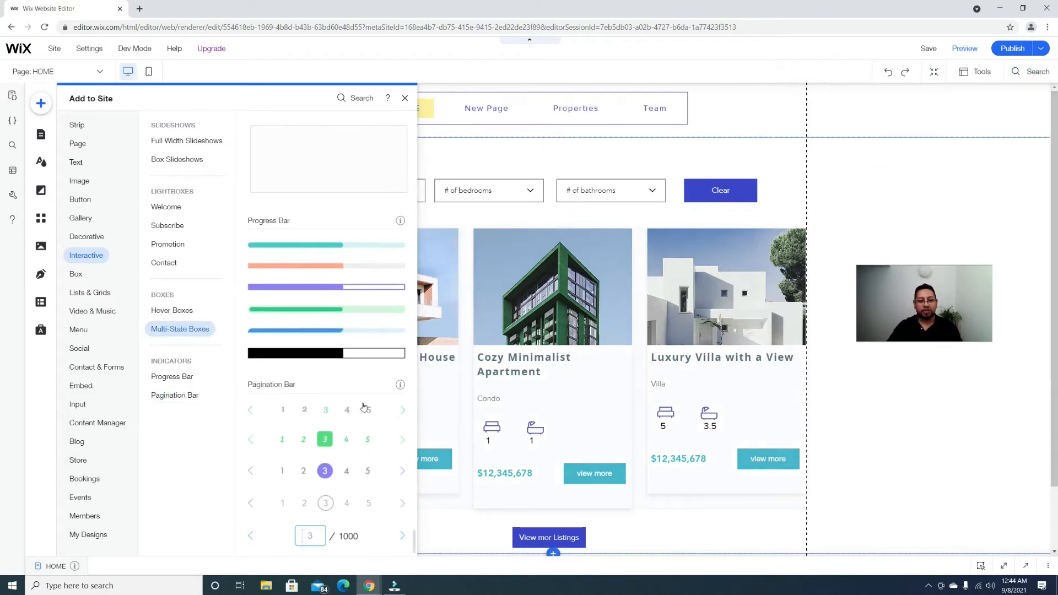
pyautogui.moveTo(371, 476)
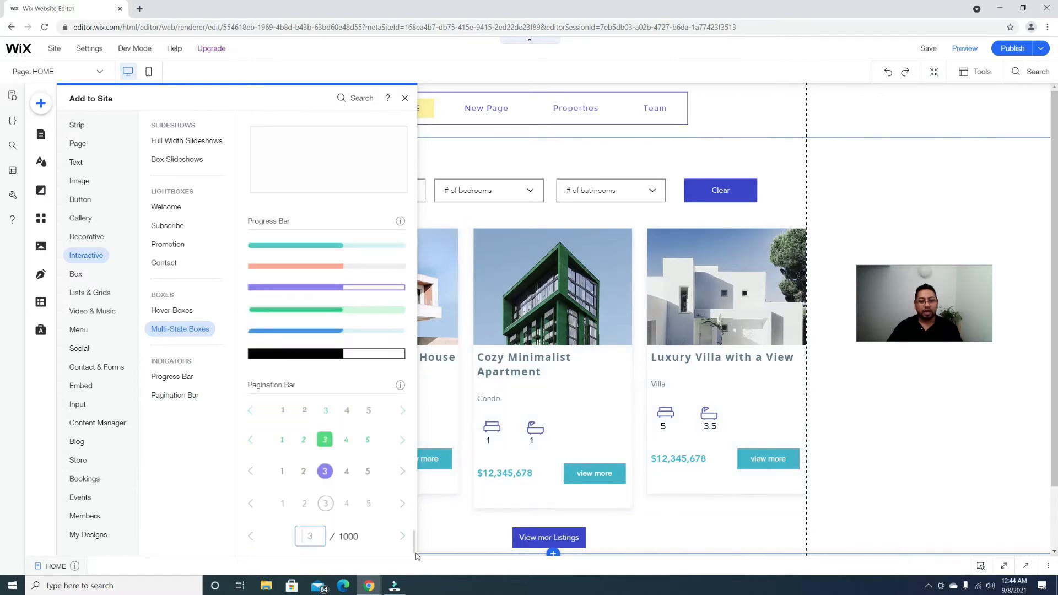
pyautogui.moveTo(344, 459)
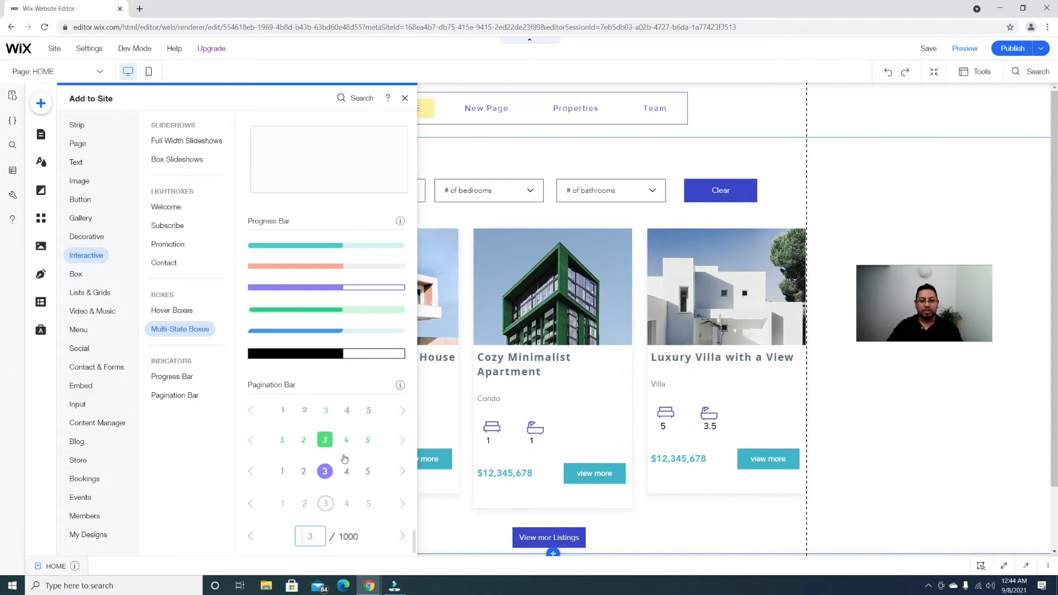
pyautogui.moveTo(350, 410)
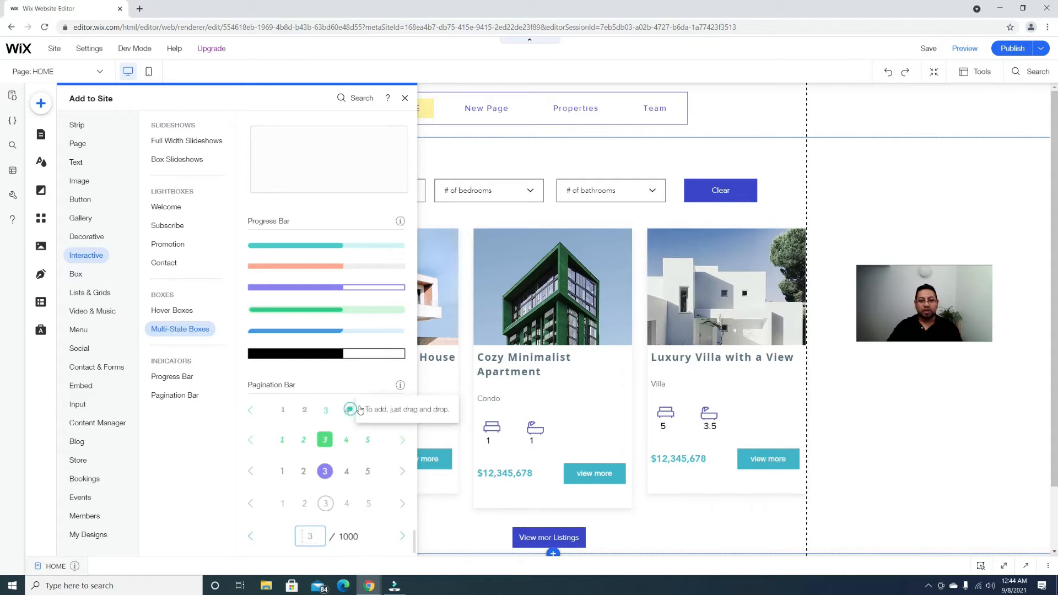
# - Place the plain numbered pagination bar design above the property filters and select it
pyautogui.click(404, 98)
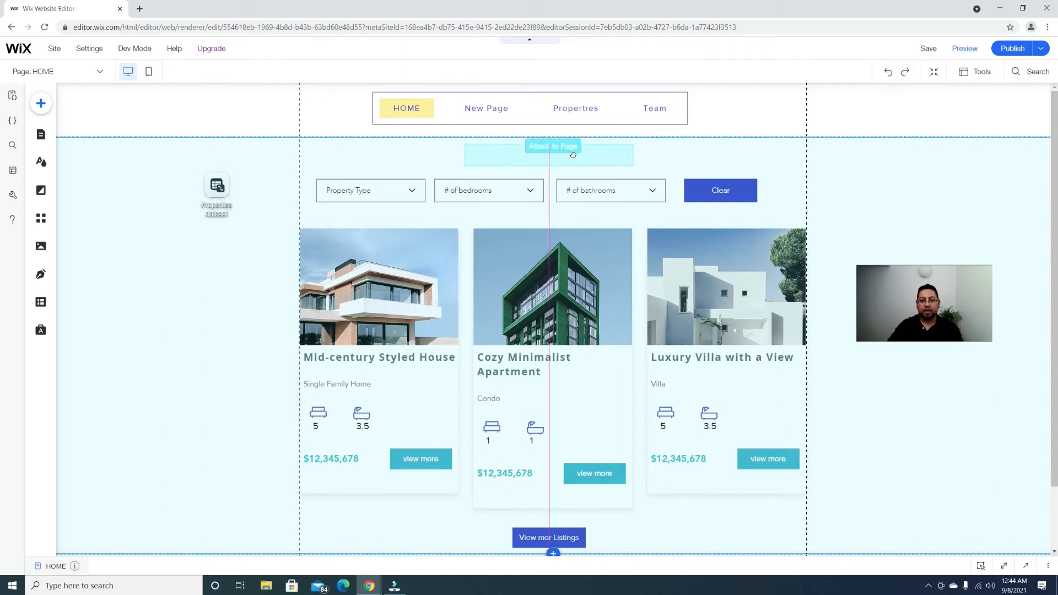
pyautogui.click(549, 155)
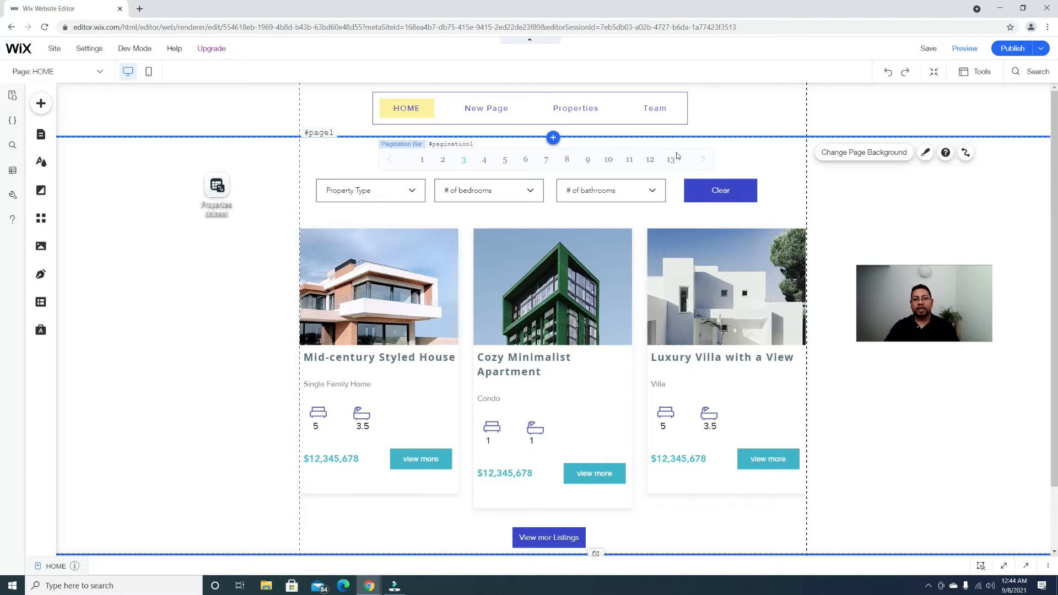
pyautogui.moveTo(641, 165)
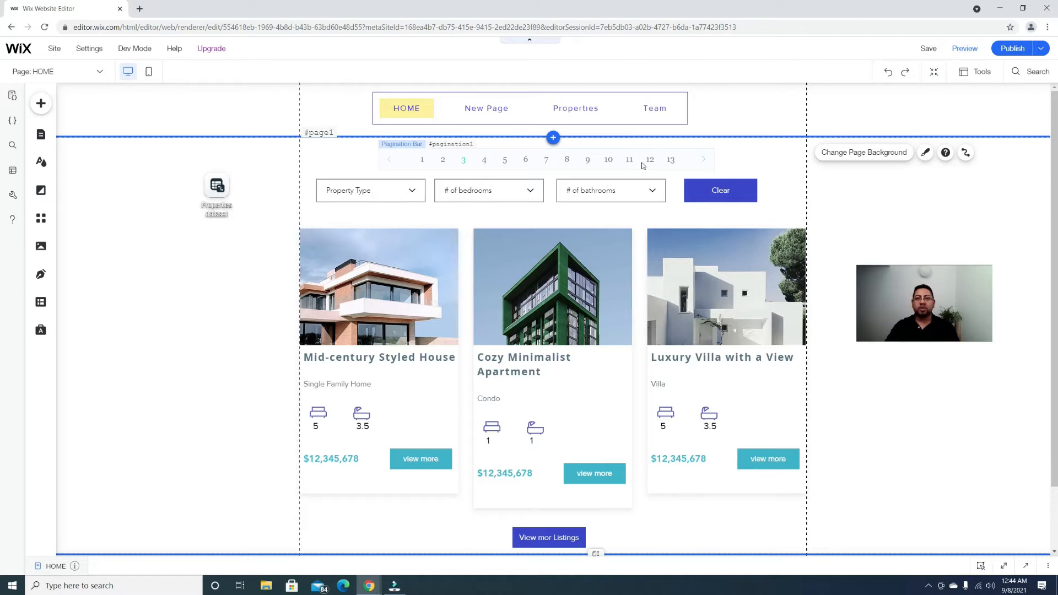
pyautogui.click(546, 159)
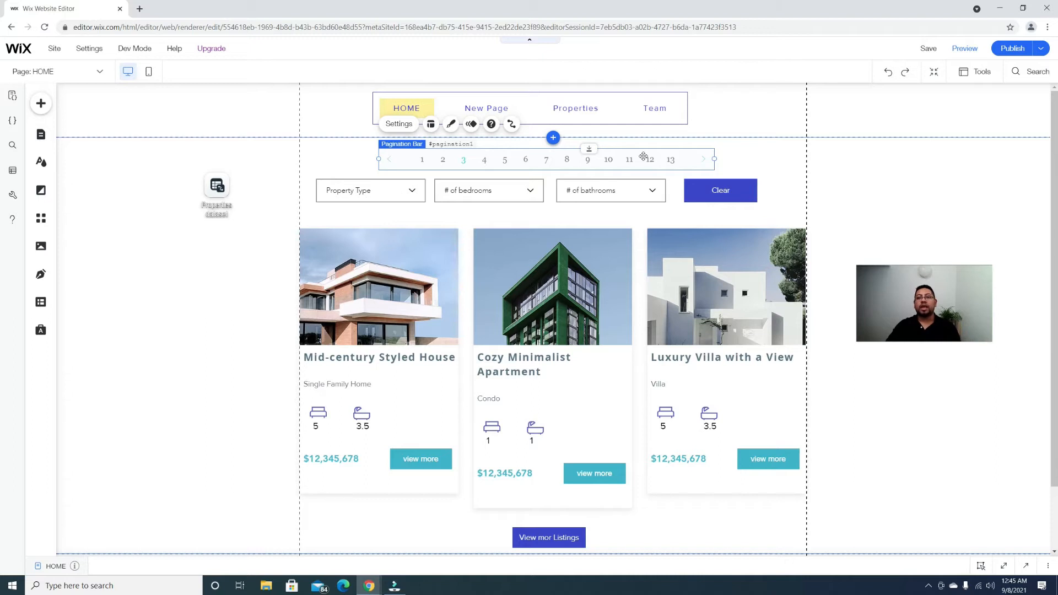
pyautogui.moveTo(849, 125)
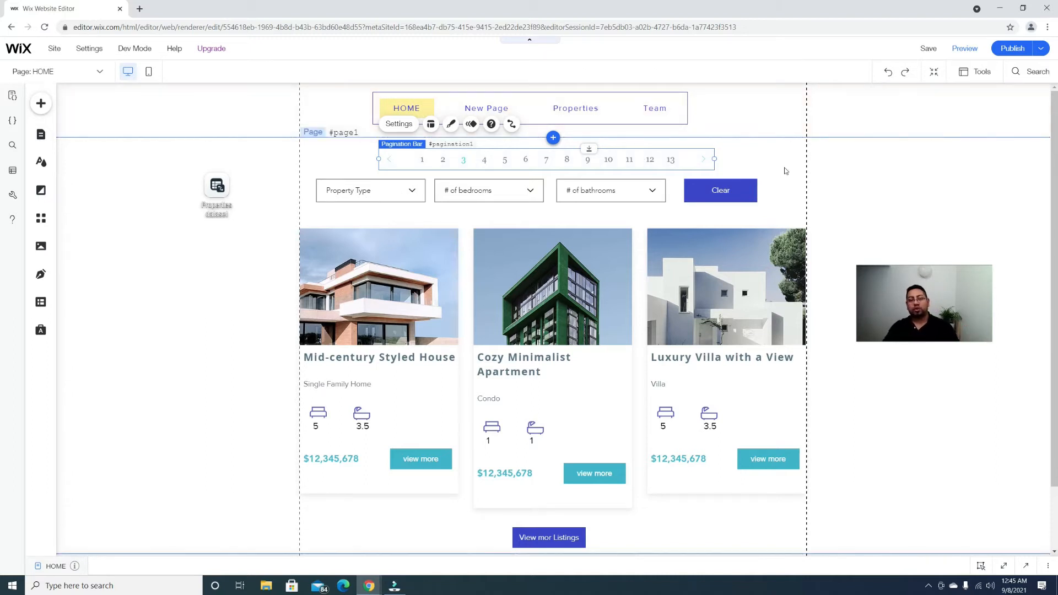
pyautogui.click(502, 233)
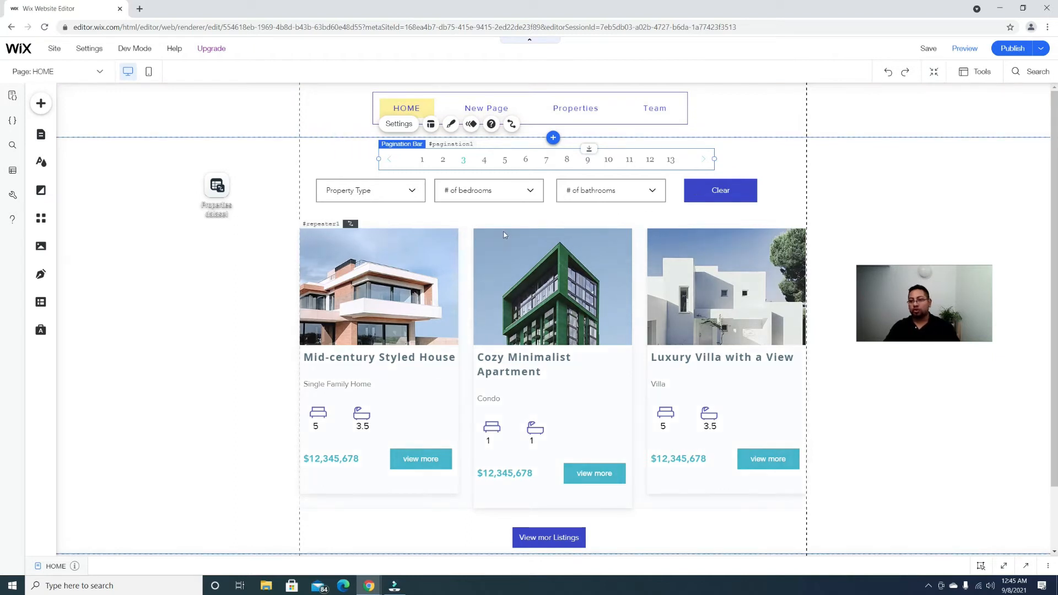
pyautogui.click(610, 190)
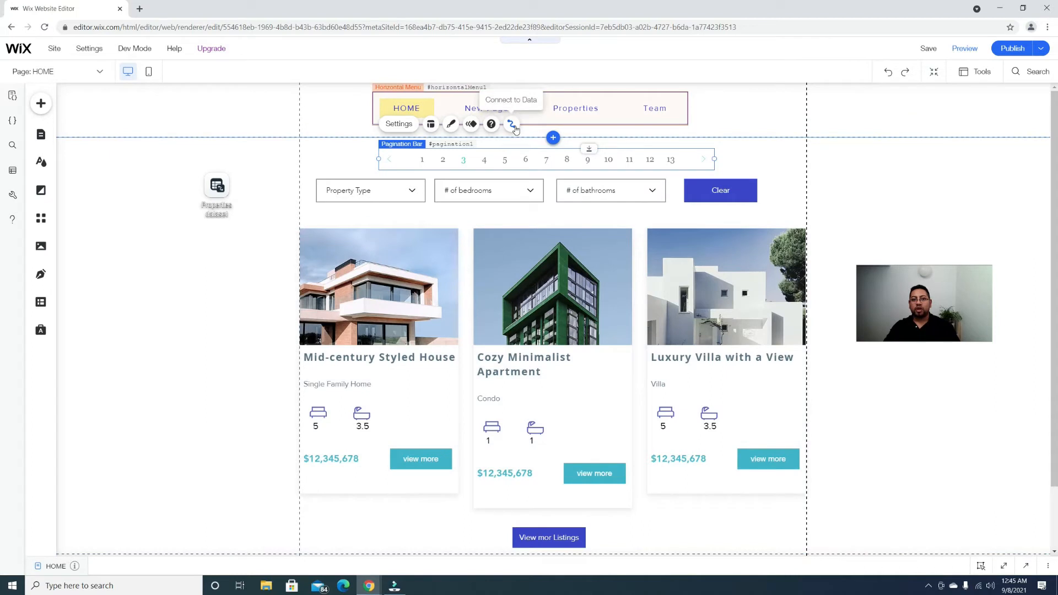
# - Connect the pagination bar to the Properties dataset
pyautogui.click(511, 124)
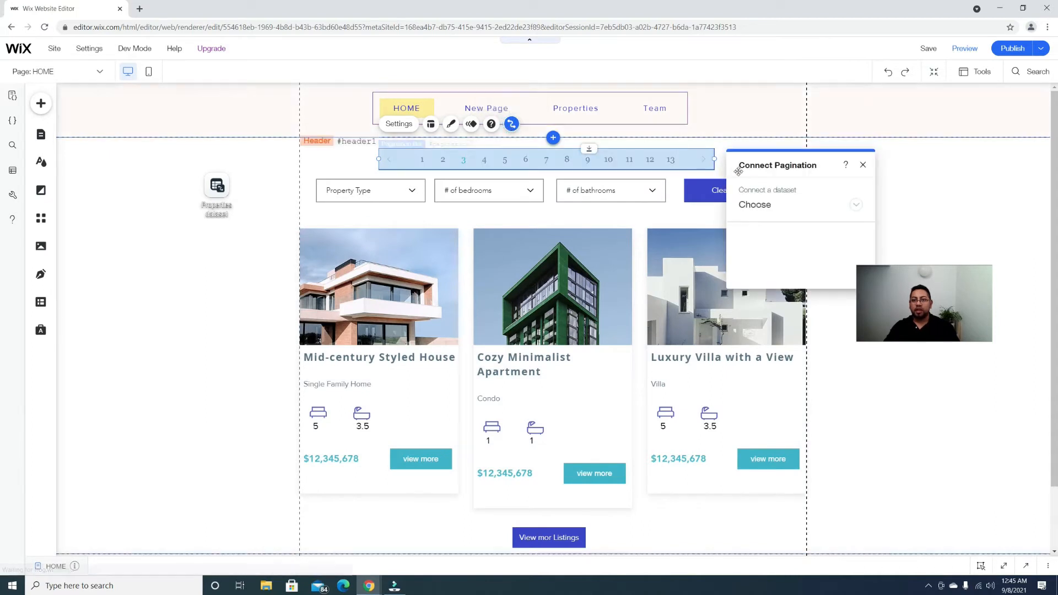
pyautogui.click(799, 205)
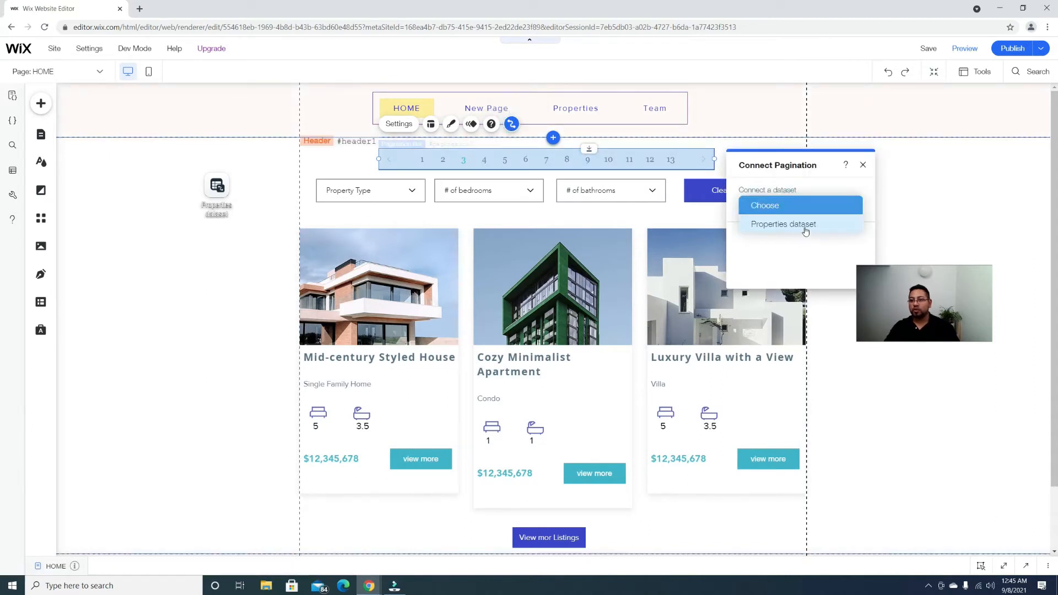
pyautogui.click(783, 224)
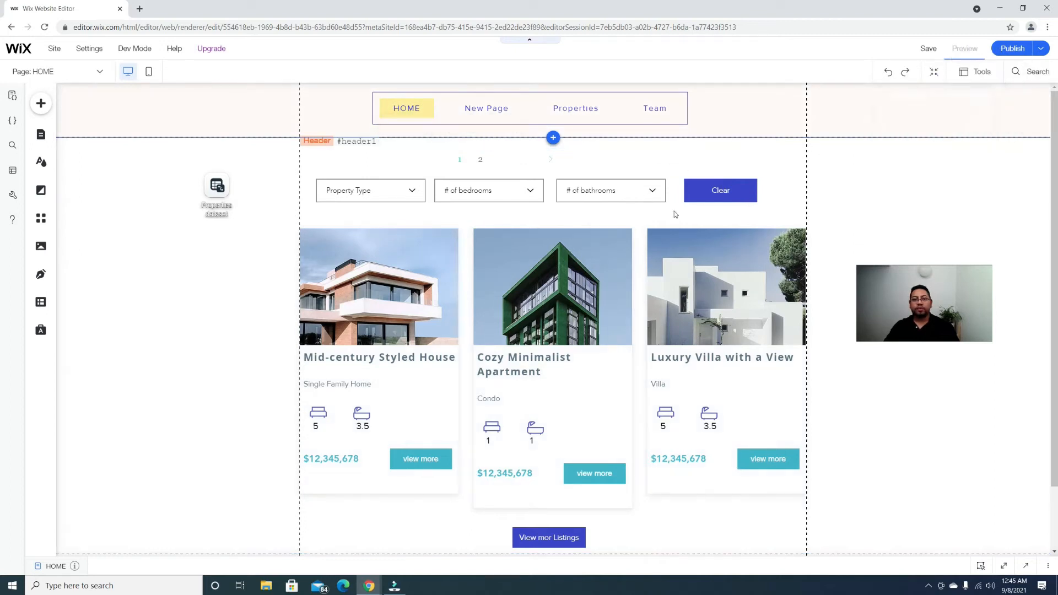
# - Preview the site and switch the listings to page 2, then back to page 1
pyautogui.click(963, 47)
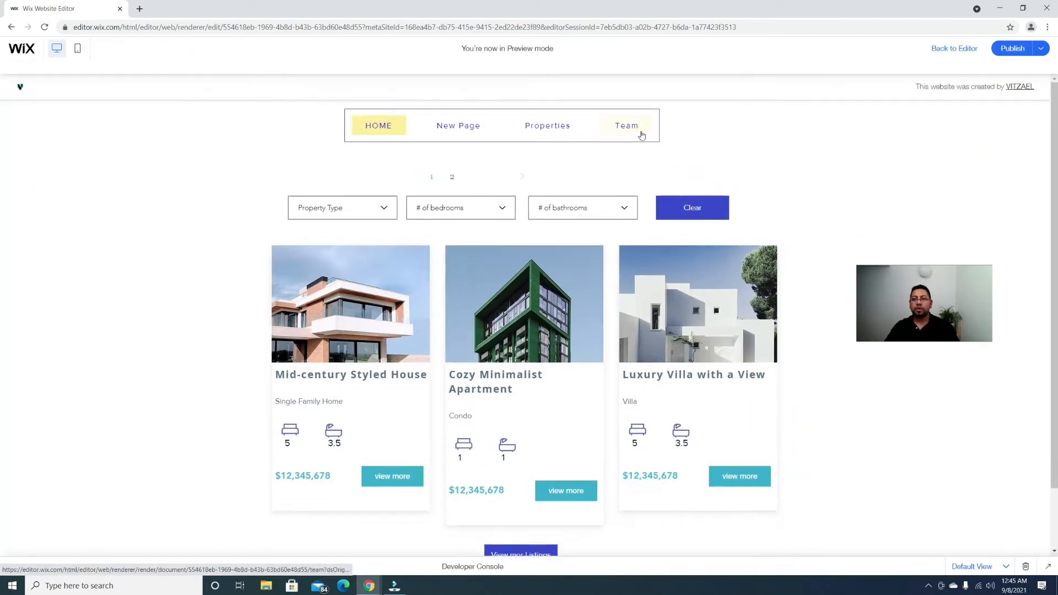
pyautogui.scroll(-3)
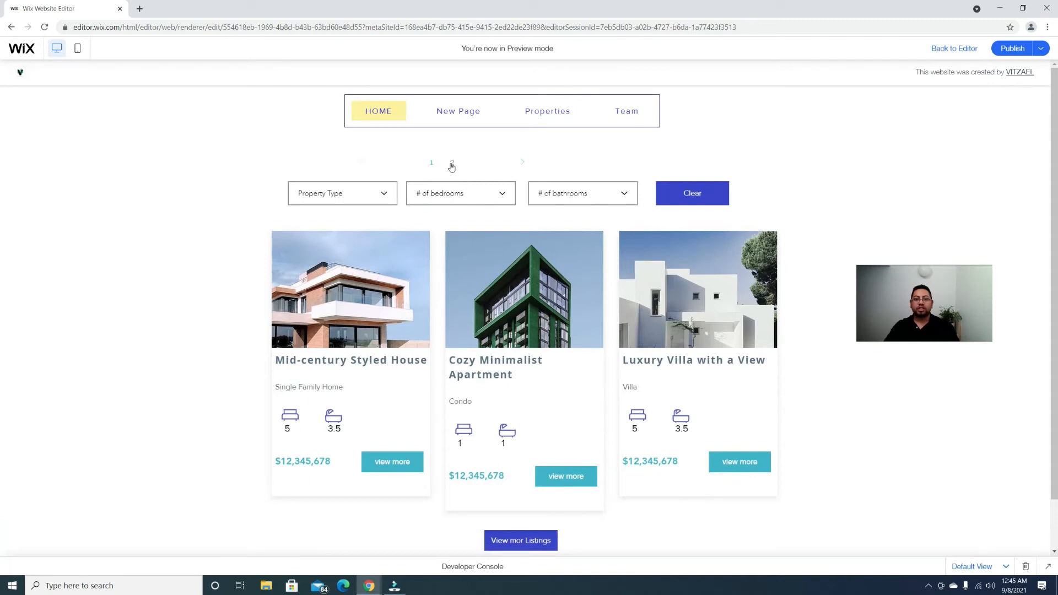
pyautogui.click(452, 163)
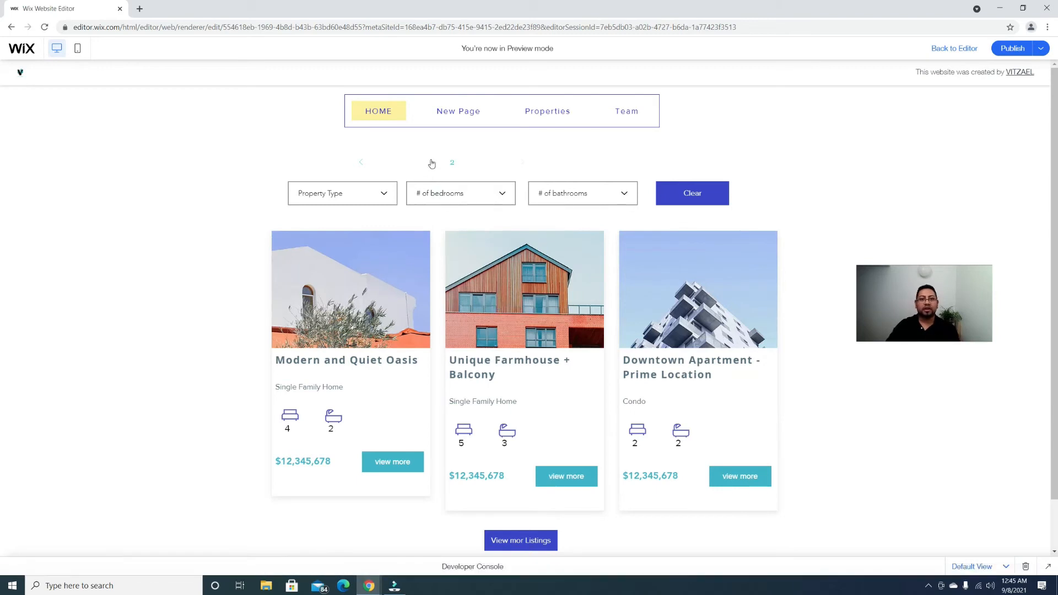
pyautogui.click(431, 163)
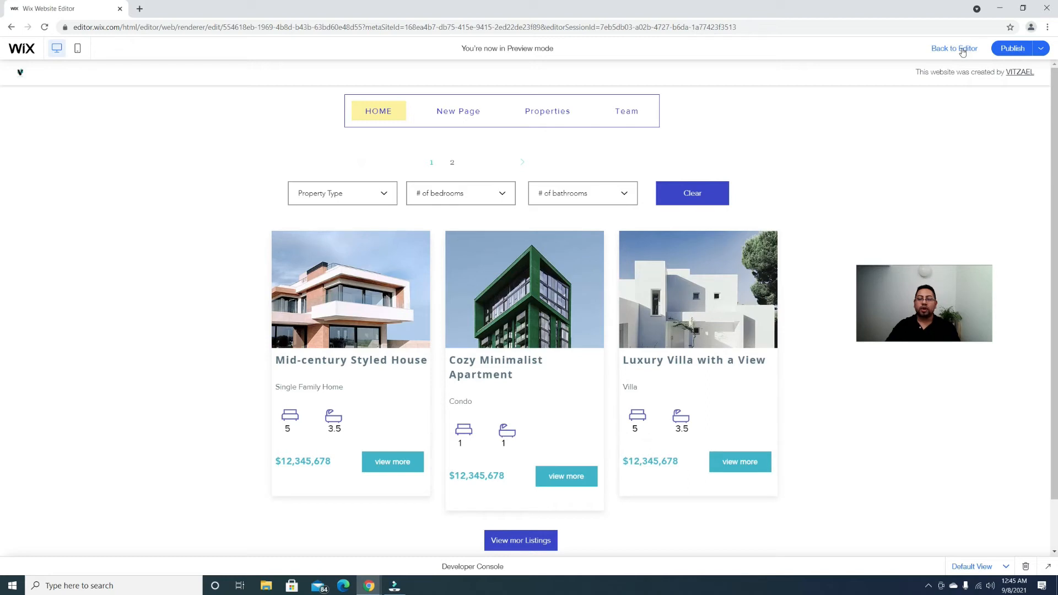
# - Return to editing and select the properties dataset to reach its settings
pyautogui.click(954, 48)
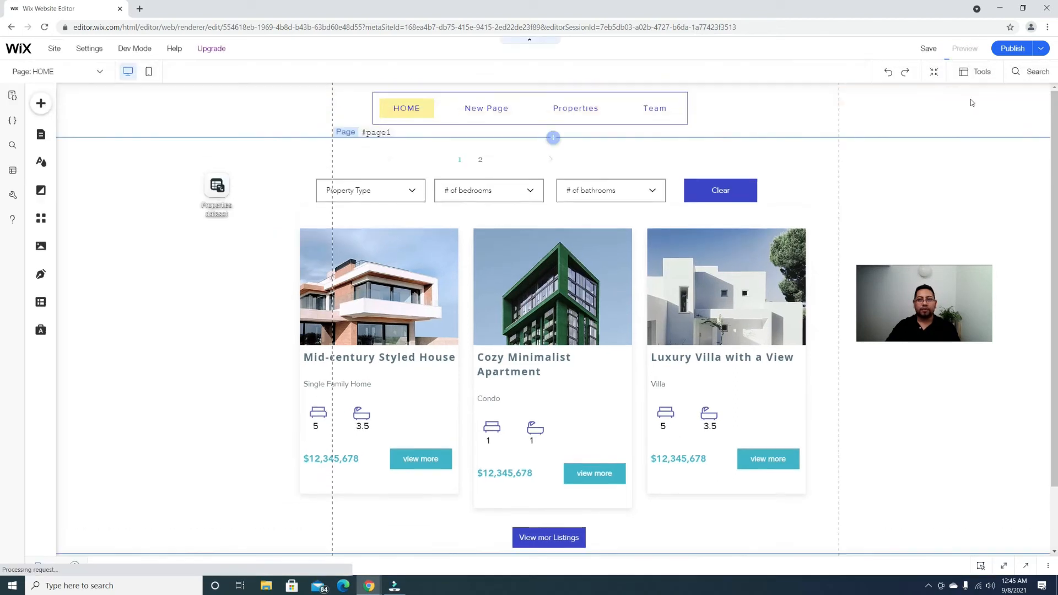
pyautogui.scroll(3)
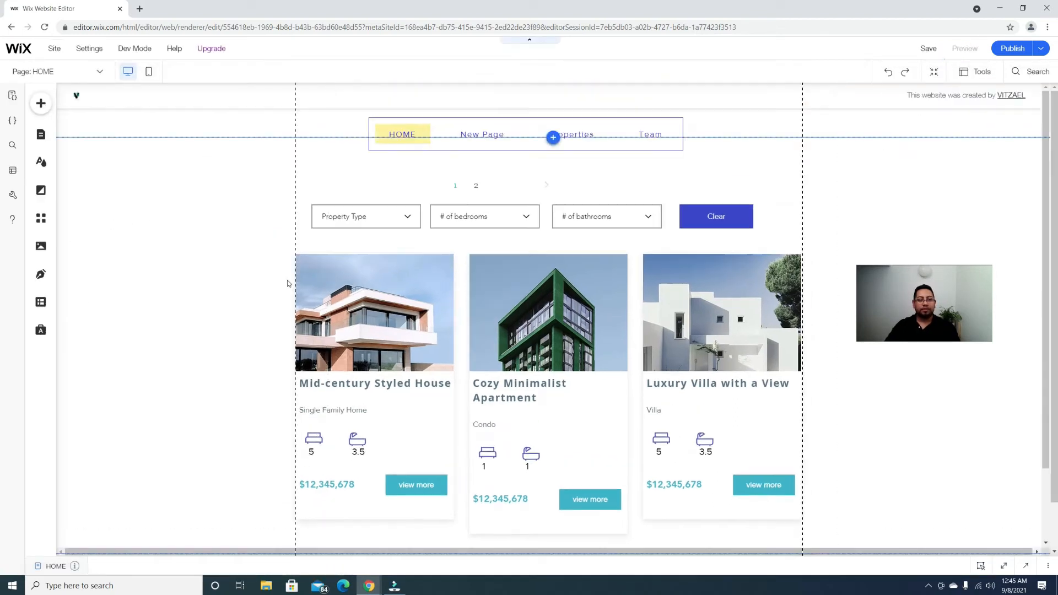
pyautogui.click(964, 47)
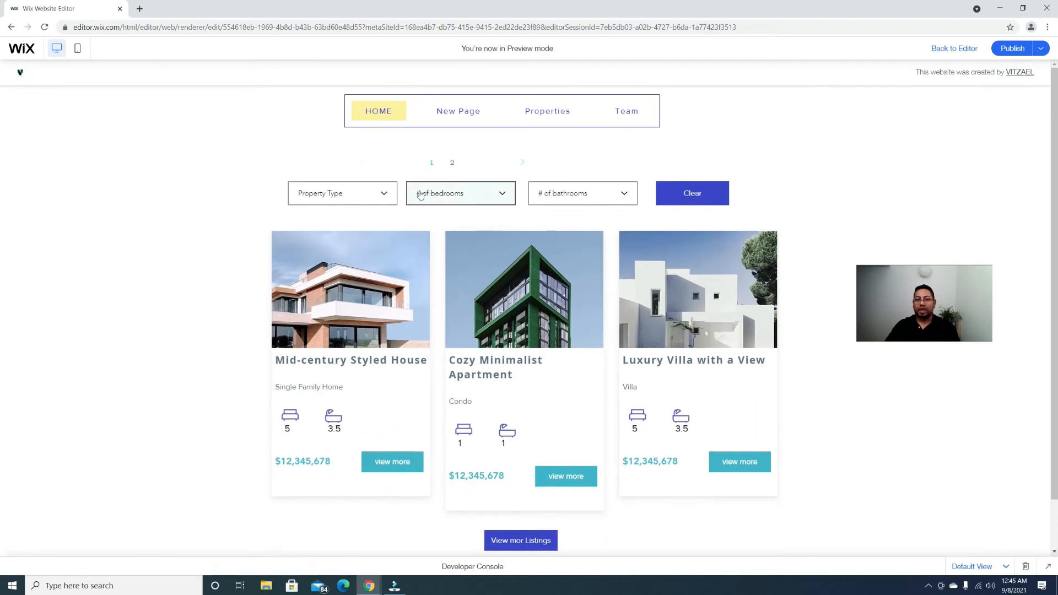
pyautogui.moveTo(550, 225)
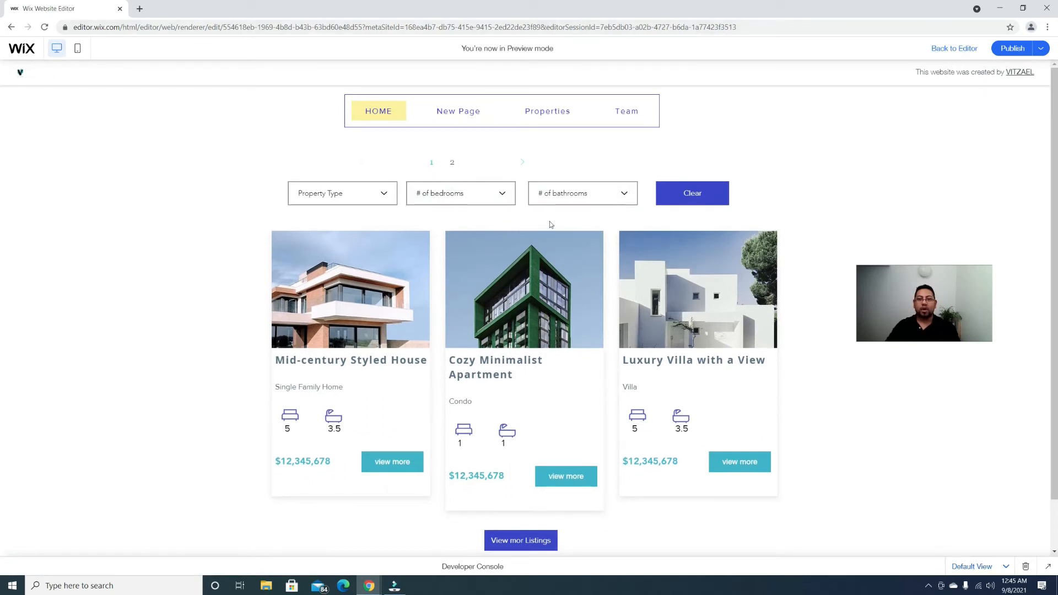
pyautogui.click(954, 47)
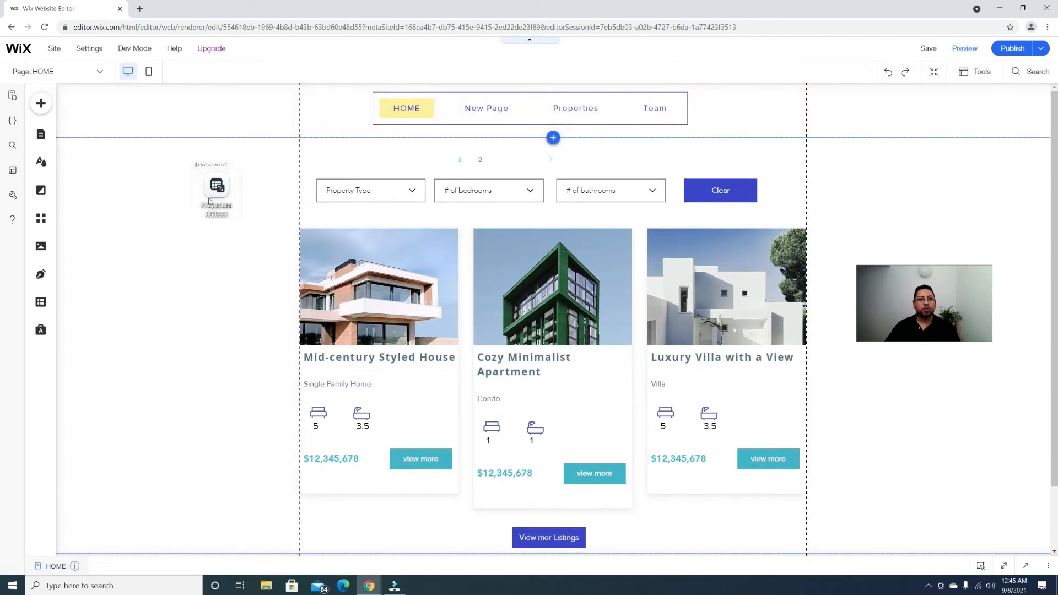
pyautogui.click(217, 188)
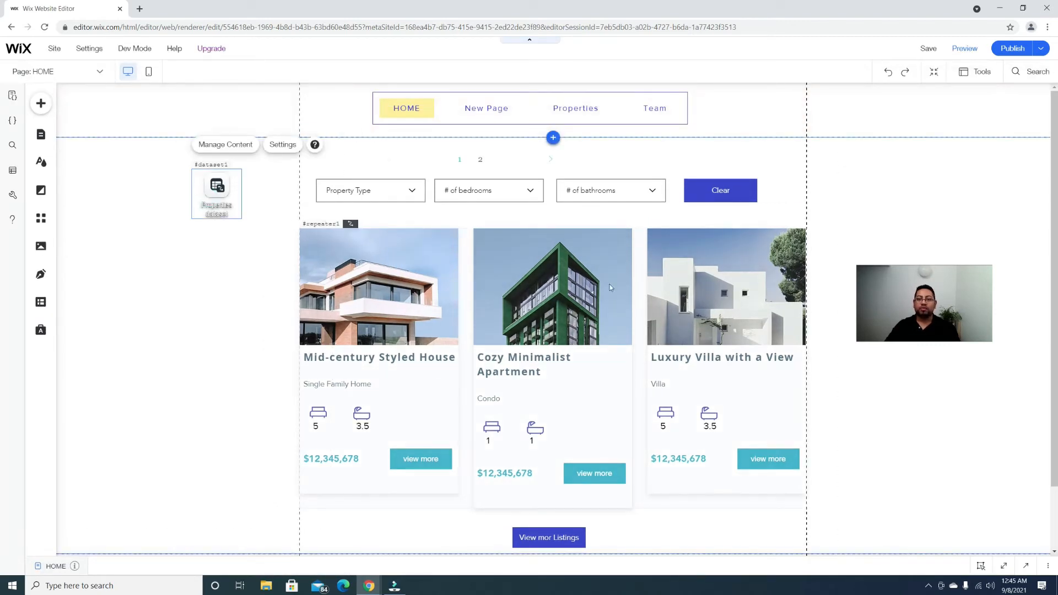
pyautogui.moveTo(470, 270)
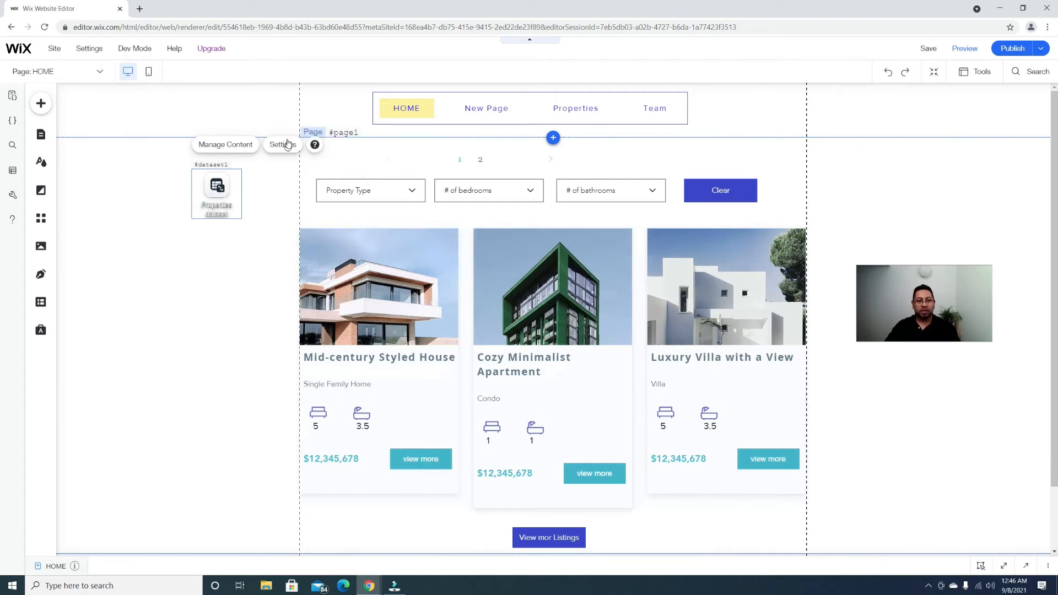
pyautogui.click(282, 144)
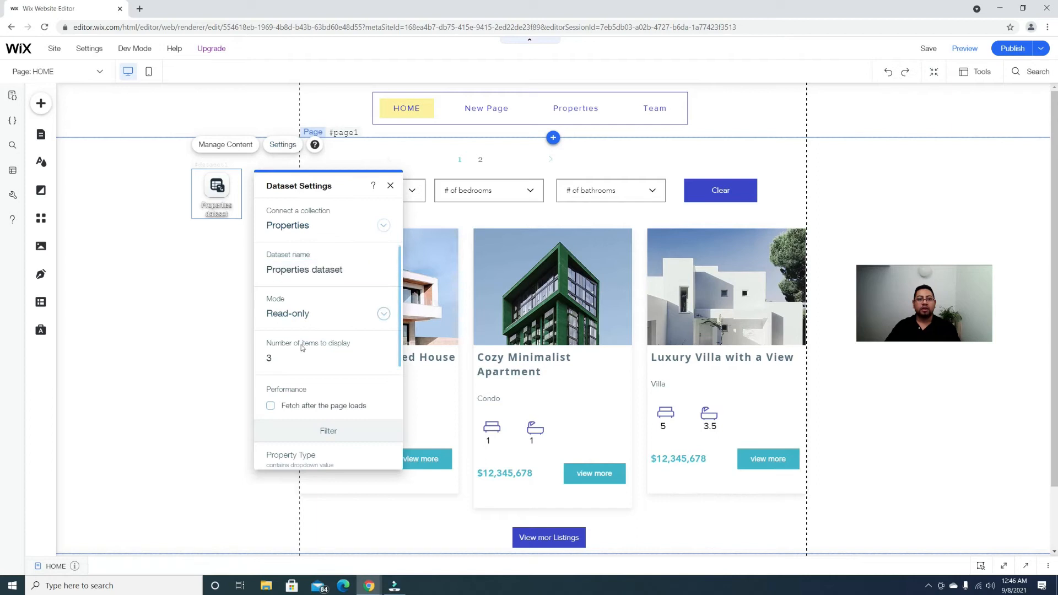
# - Set the dataset's number of items to display to 1, giving six pagination pages
pyautogui.click(328, 358)
pyautogui.write('2')
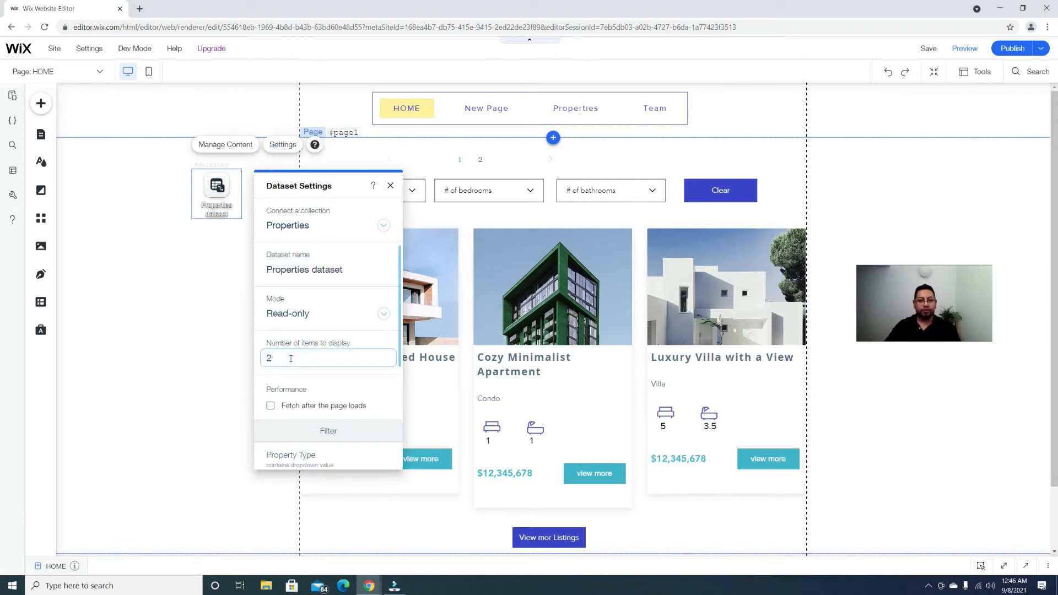
pyautogui.click(390, 185)
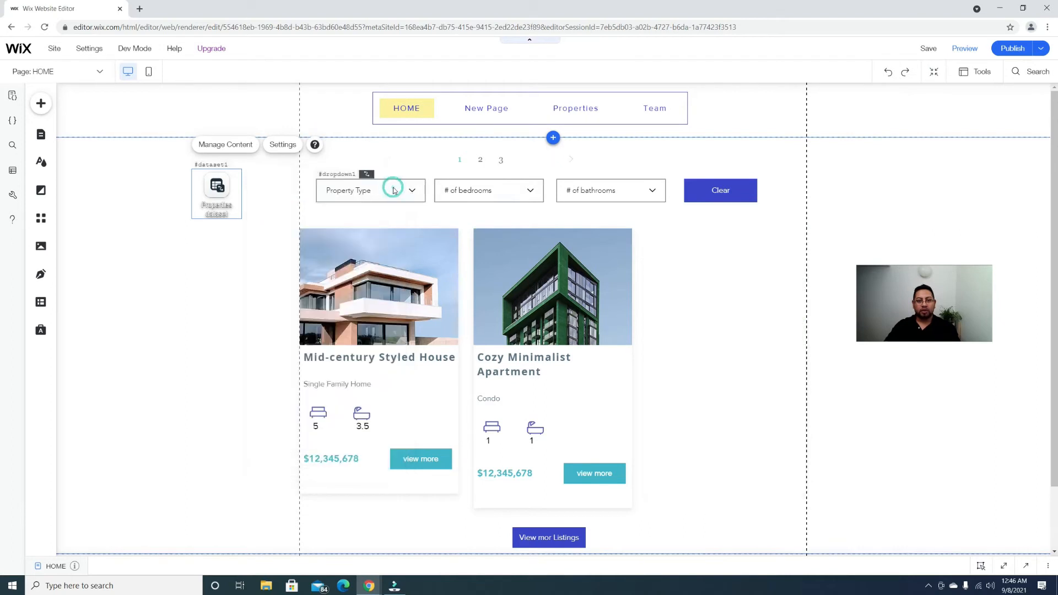
pyautogui.click(479, 158)
pyautogui.write('1')
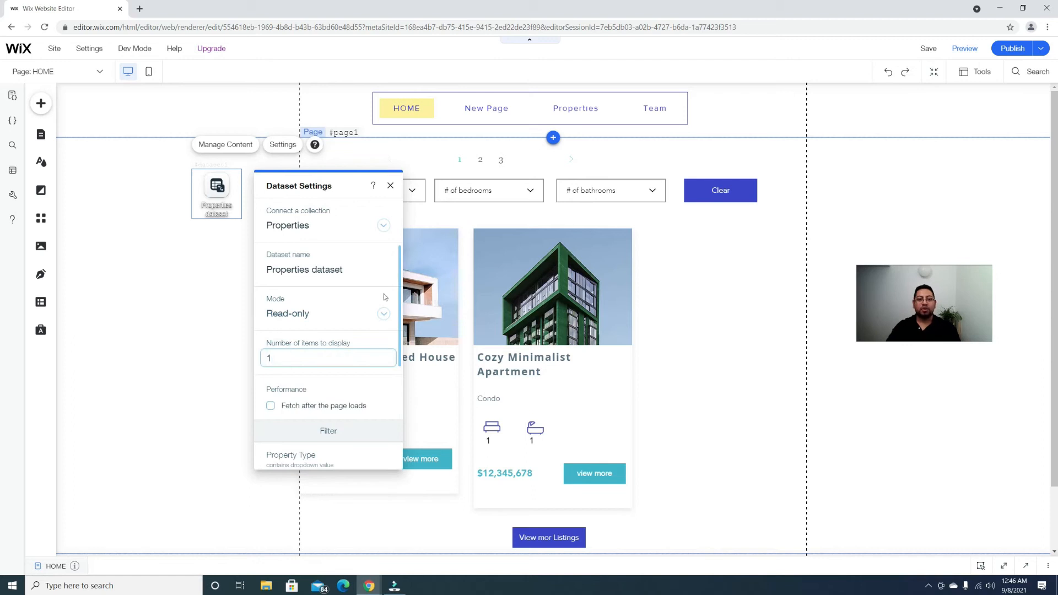
pyautogui.click(390, 186)
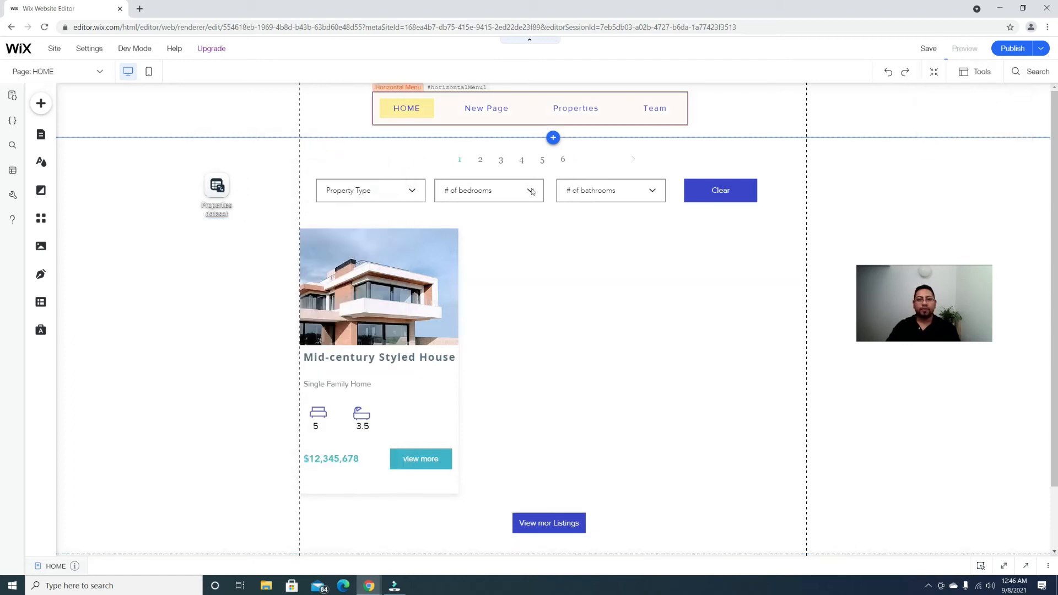
# - Preview and step through pages 2 to 6, each showing one property, ending on page 4
pyautogui.click(964, 47)
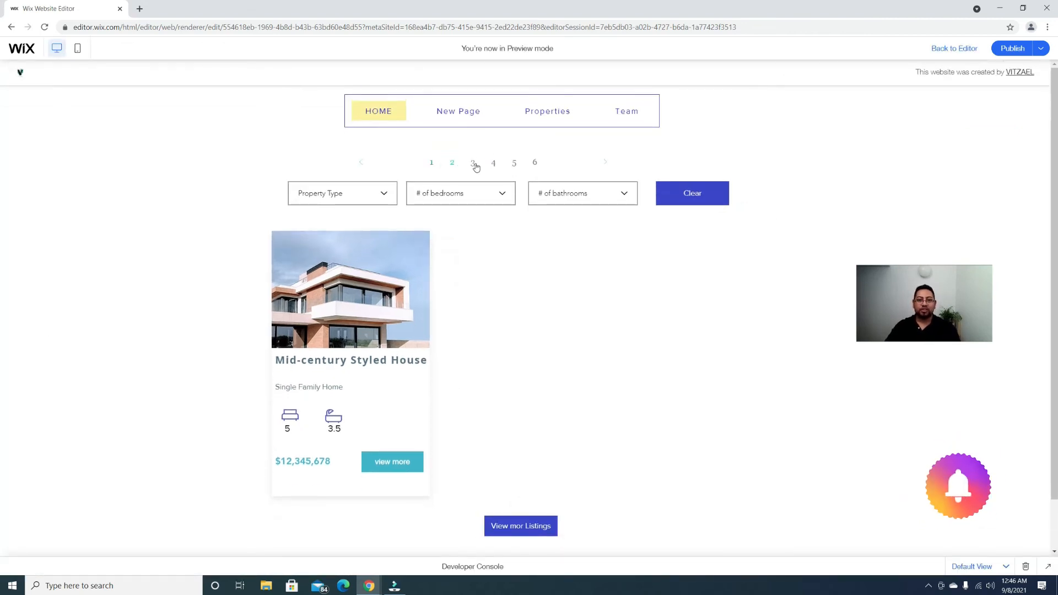
pyautogui.click(472, 163)
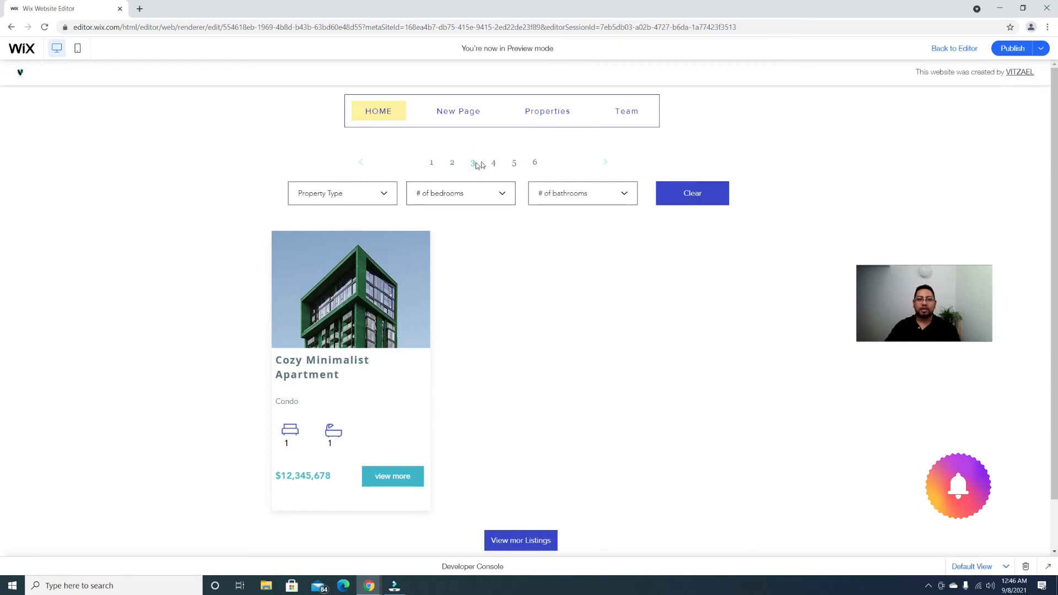
pyautogui.click(493, 163)
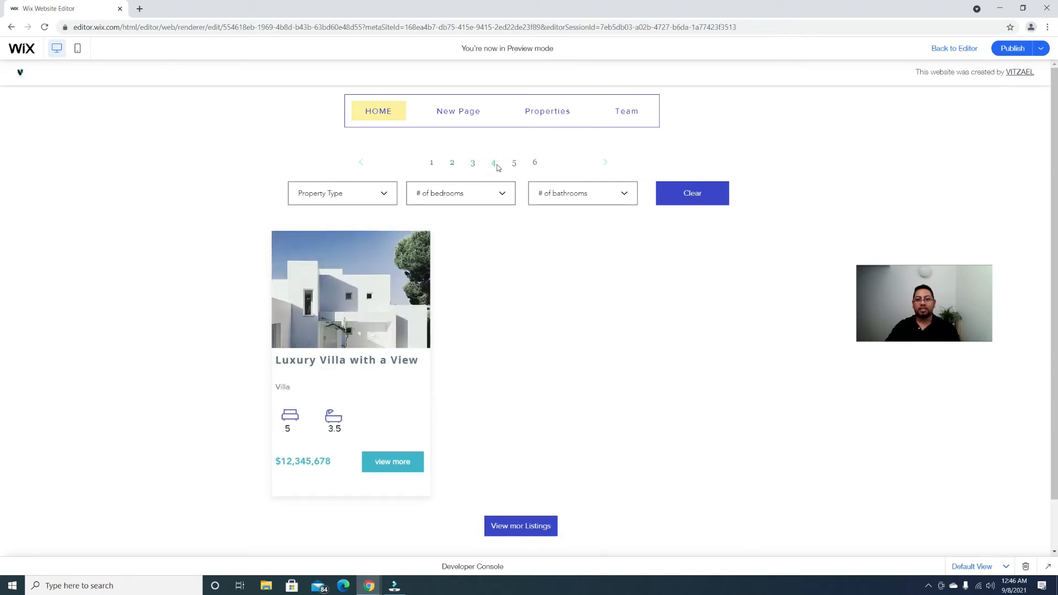
pyautogui.click(515, 164)
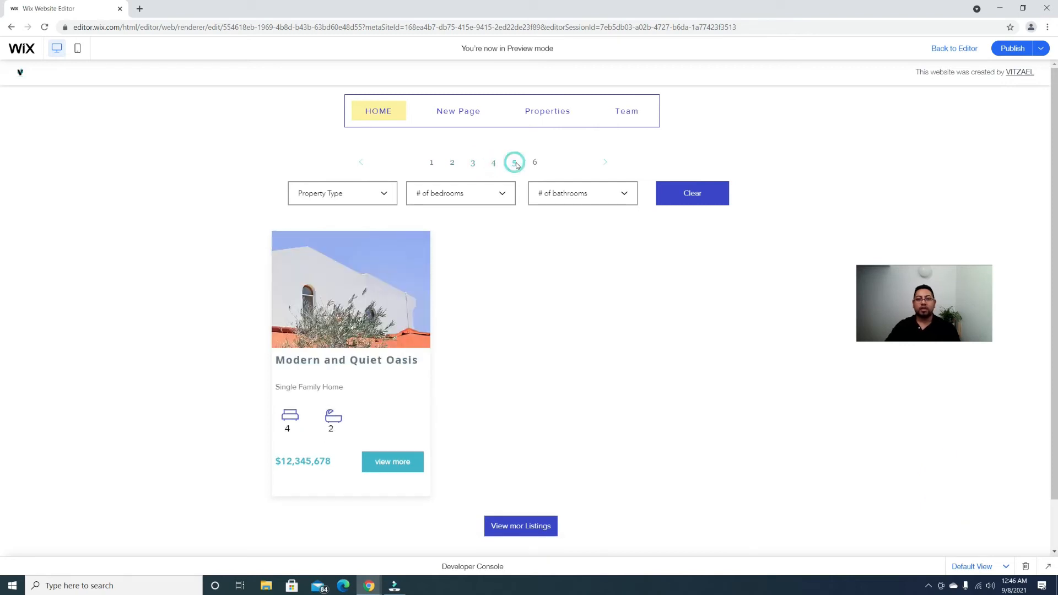
pyautogui.click(533, 162)
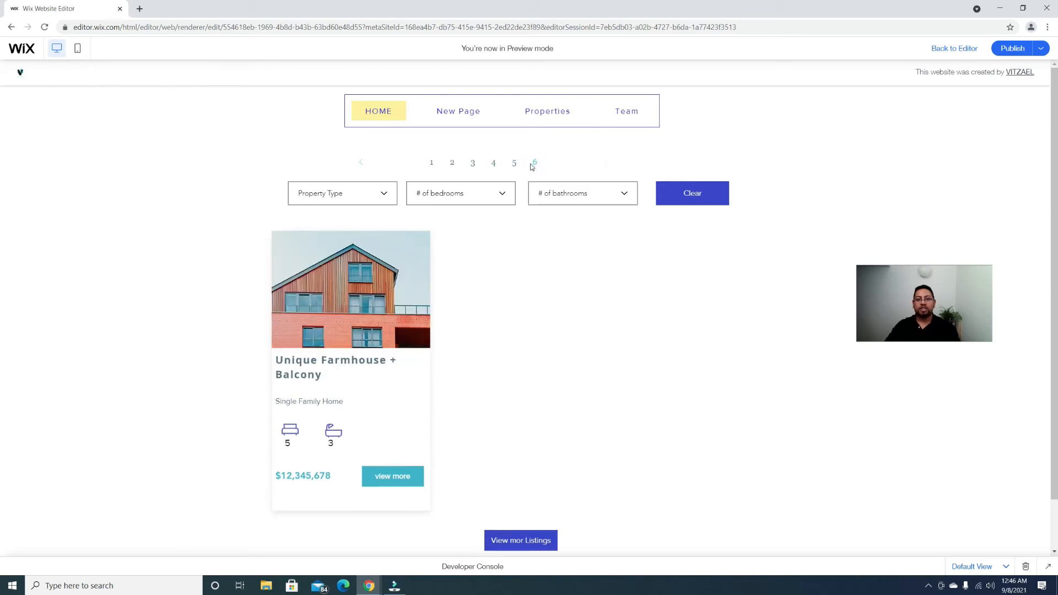
pyautogui.click(493, 163)
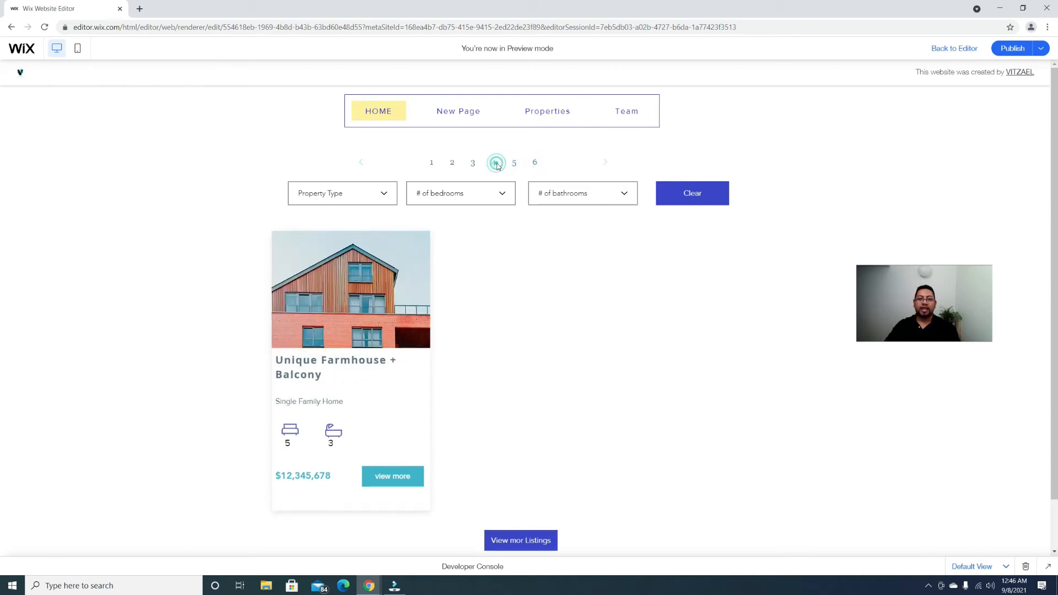
pyautogui.click(494, 163)
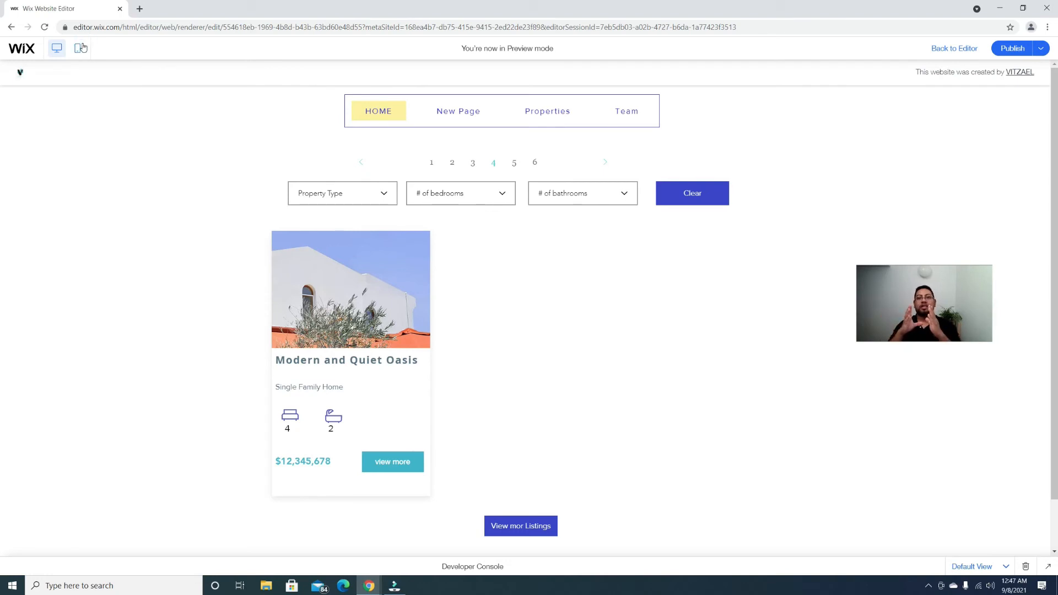
# - Switch the preview to mobile and show page 2, the Cozy Minimalist Apartment listing
pyautogui.click(77, 47)
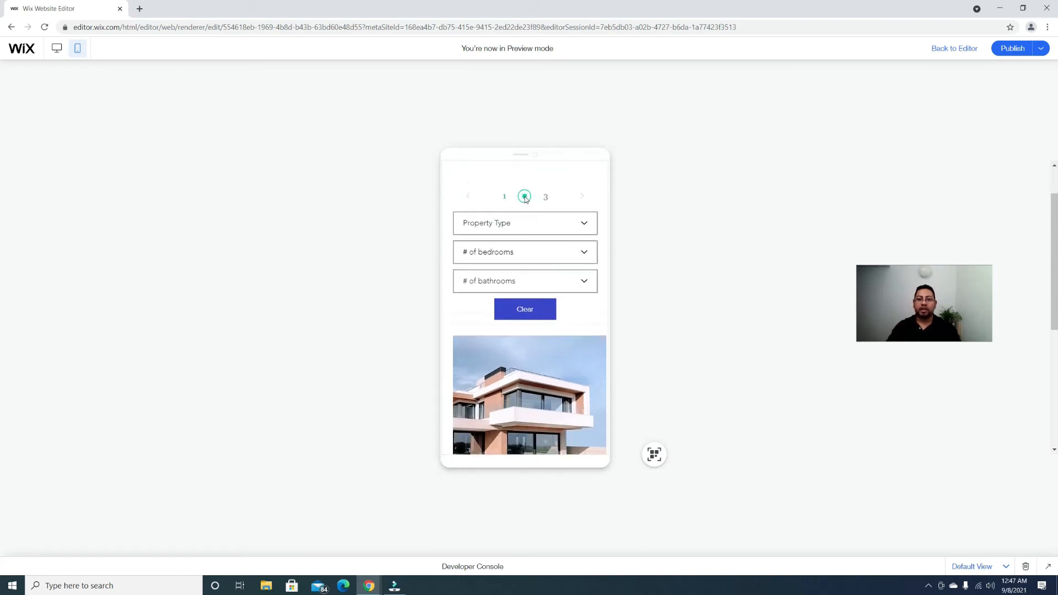
pyautogui.click(524, 196)
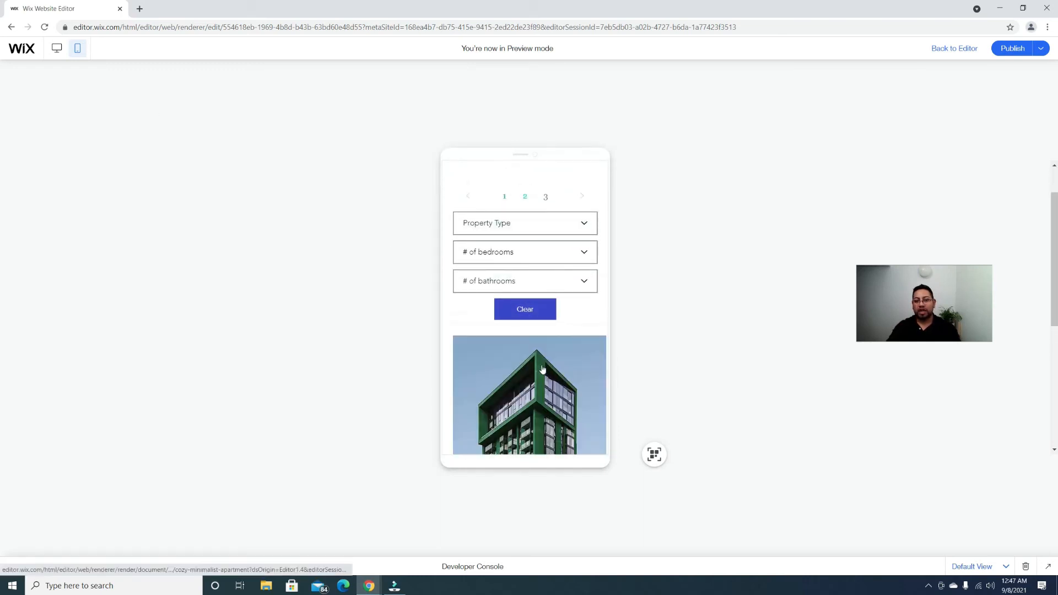
pyautogui.scroll(-3)
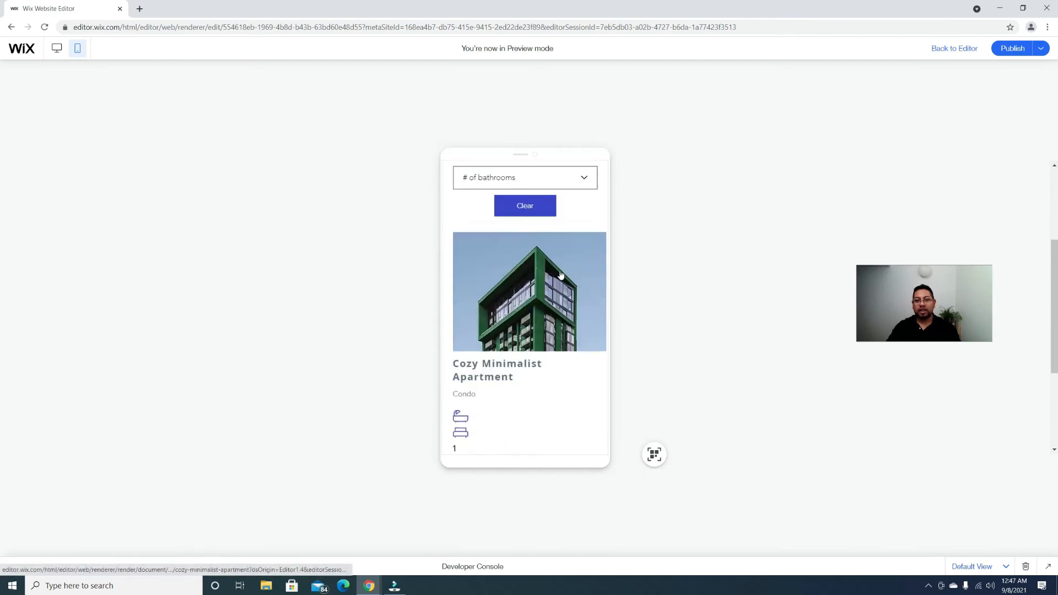
pyautogui.scroll(3)
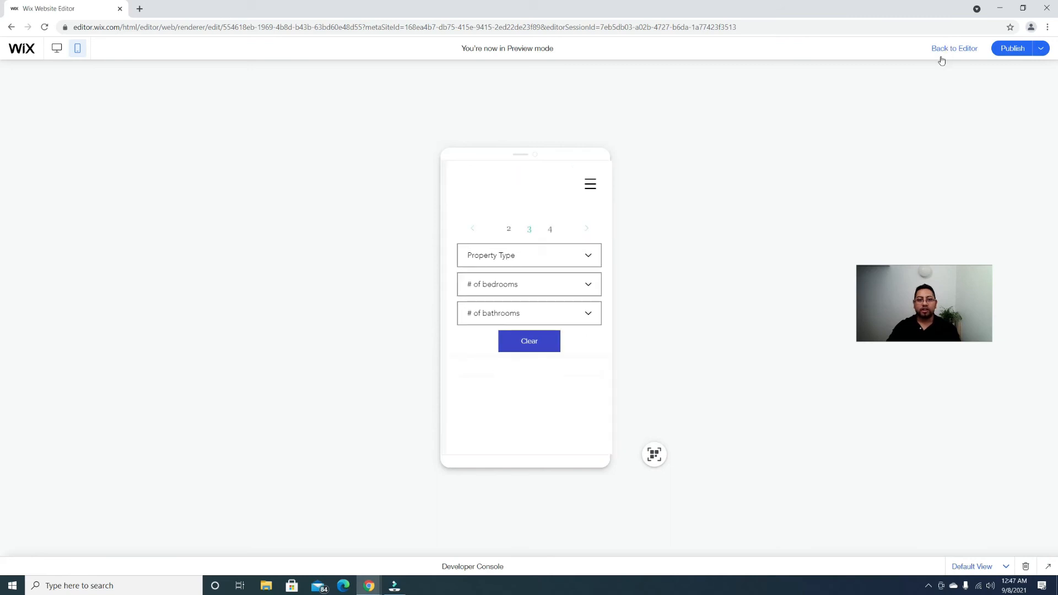
# - Back in the mobile editor, move the pagination bar below the Clear button above the listing
pyautogui.click(954, 48)
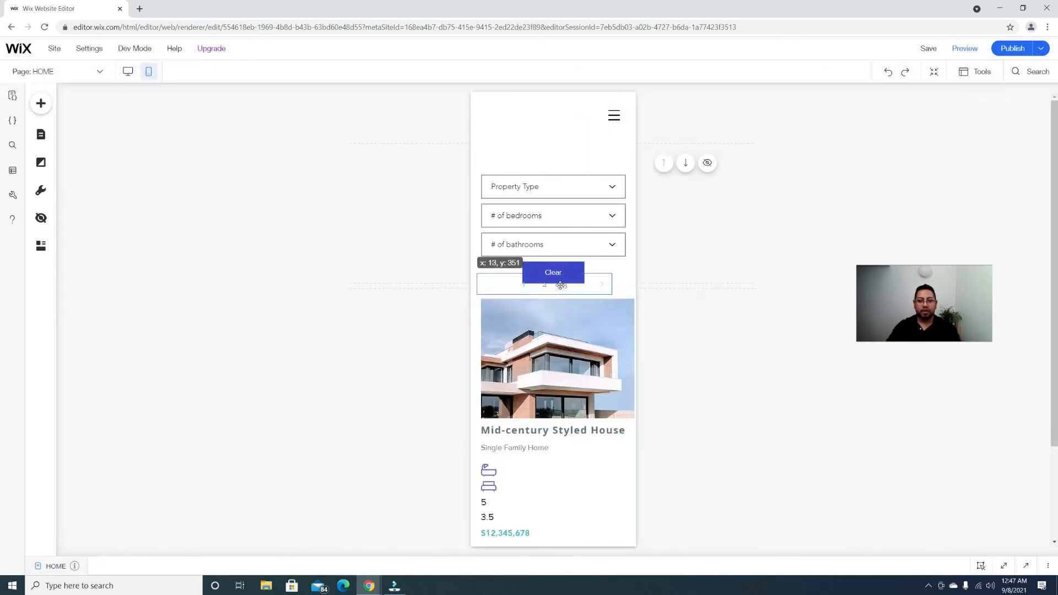
pyautogui.click(551, 371)
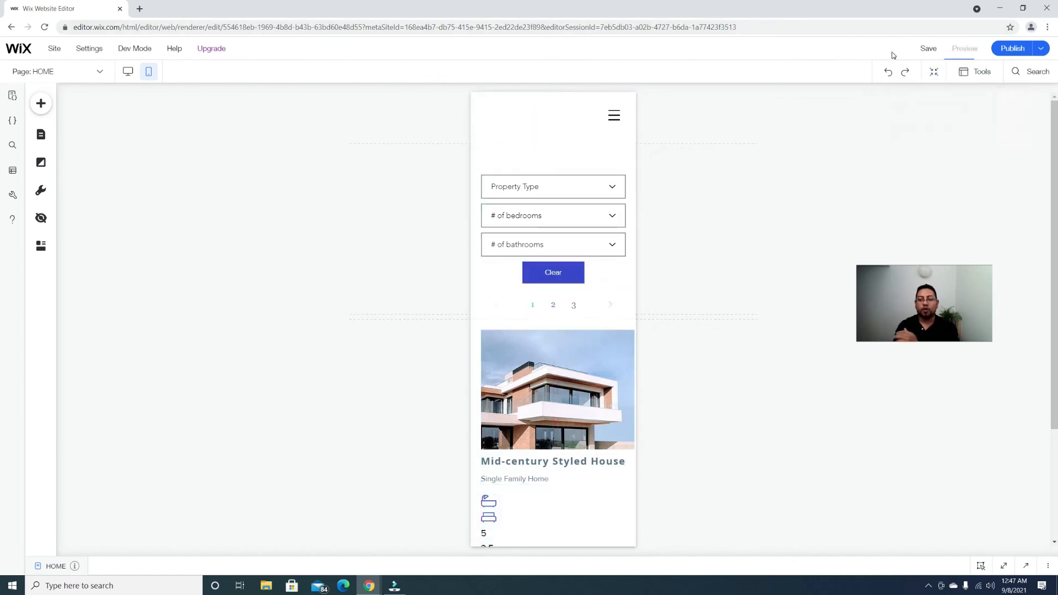
# - Preview mobile and page forward and back through single listings, ending on page 3, Luxury Villa with a View
pyautogui.click(963, 48)
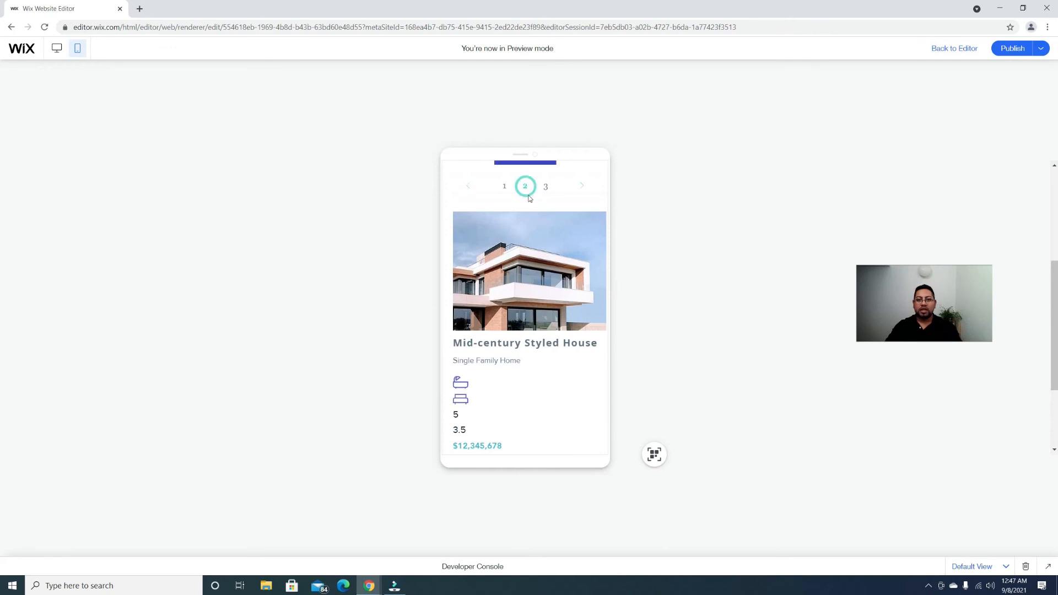
pyautogui.click(546, 186)
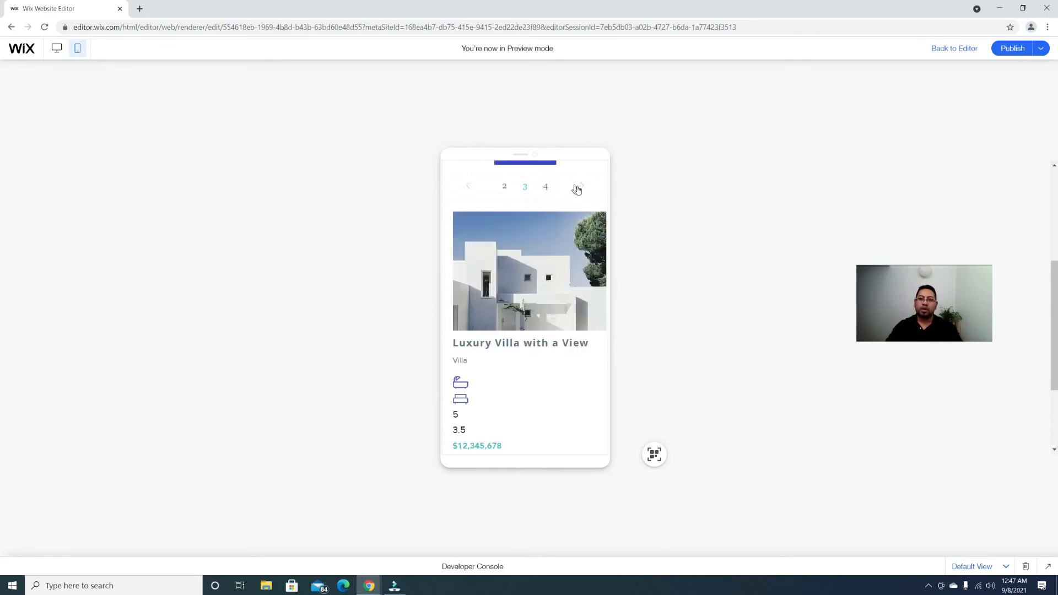
pyautogui.click(576, 187)
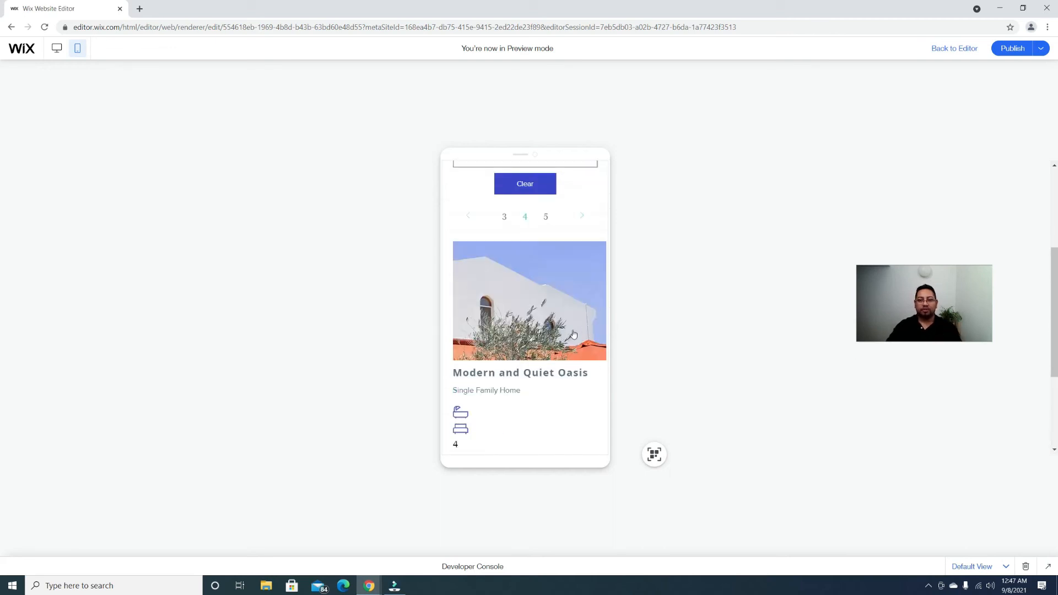
pyautogui.moveTo(589, 322)
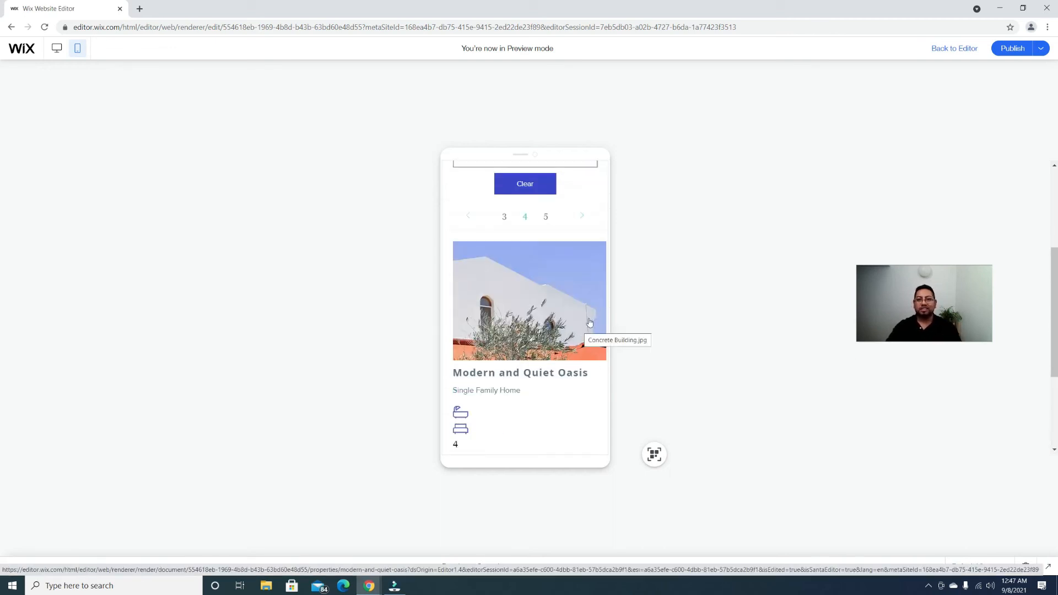
pyautogui.click(546, 216)
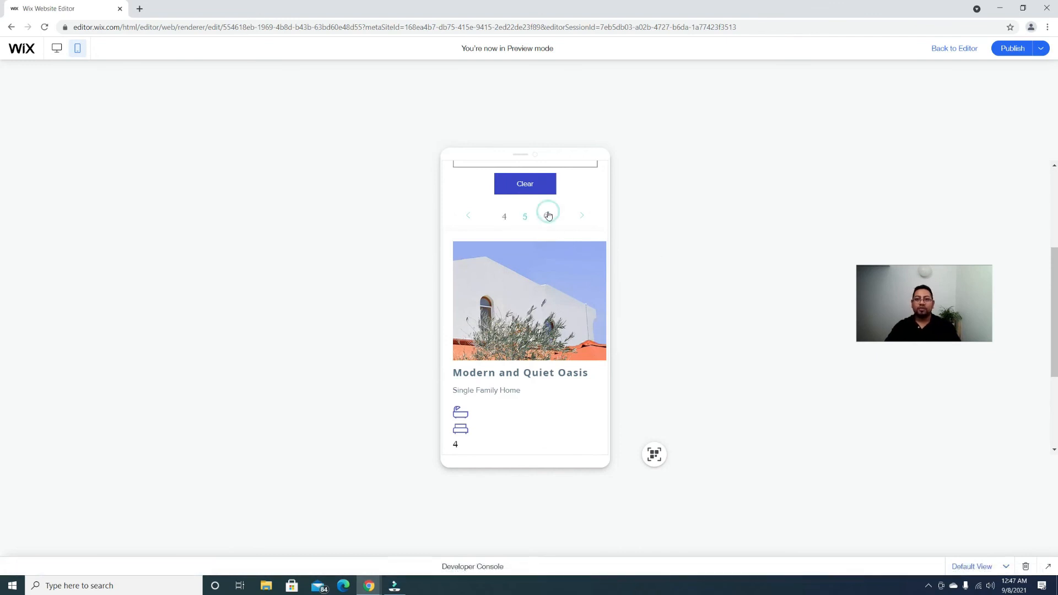
pyautogui.click(548, 216)
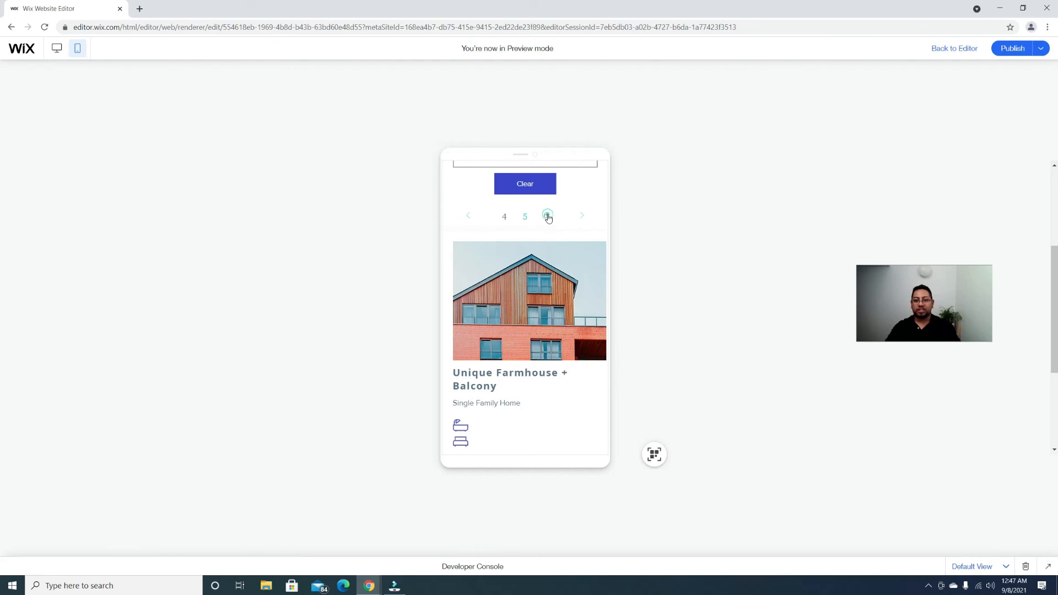
pyautogui.click(545, 215)
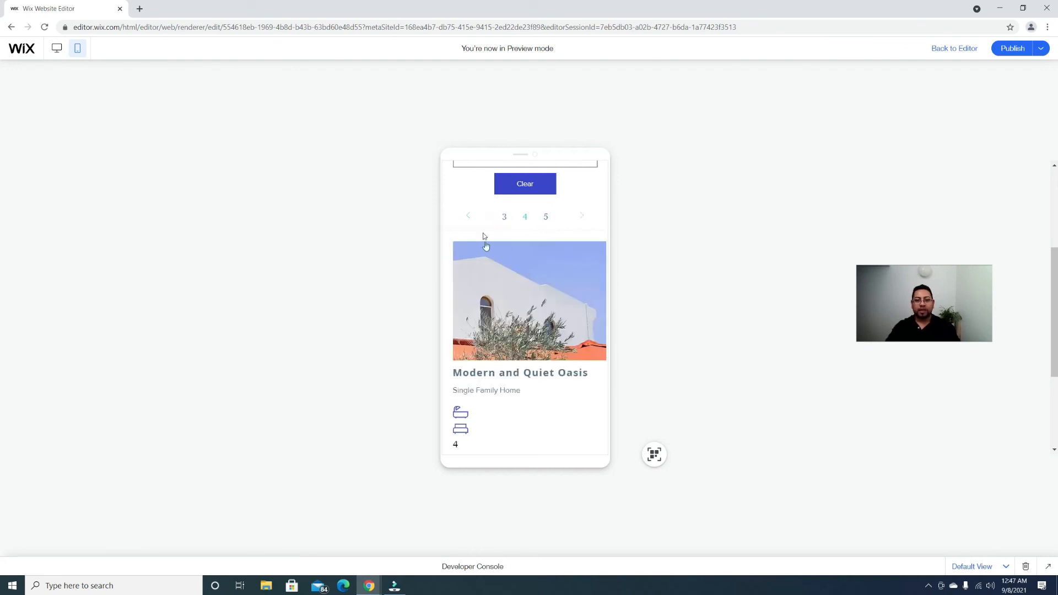
pyautogui.click(467, 216)
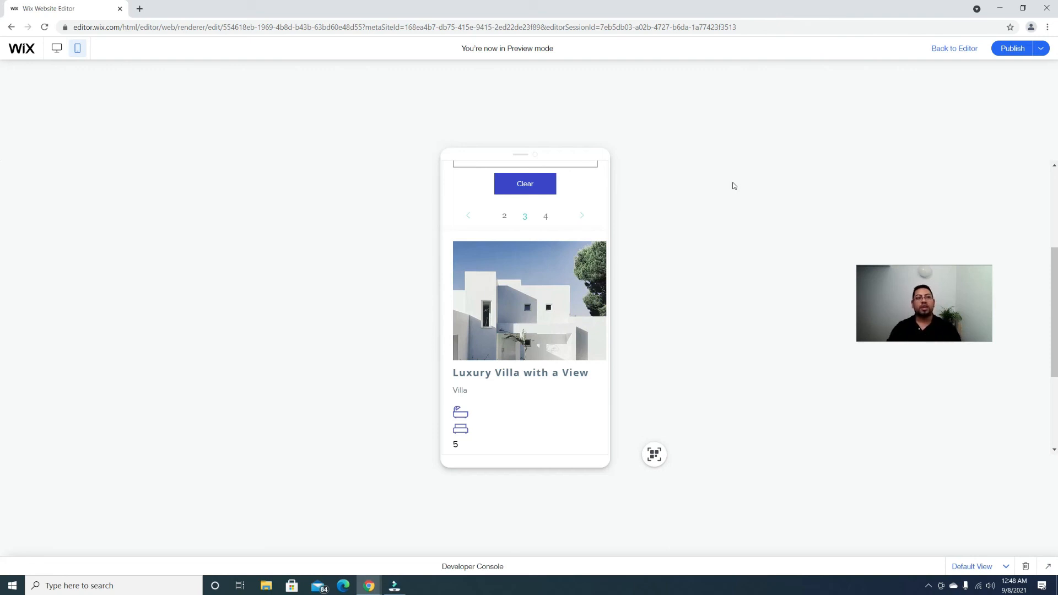
pyautogui.moveTo(833, 238)
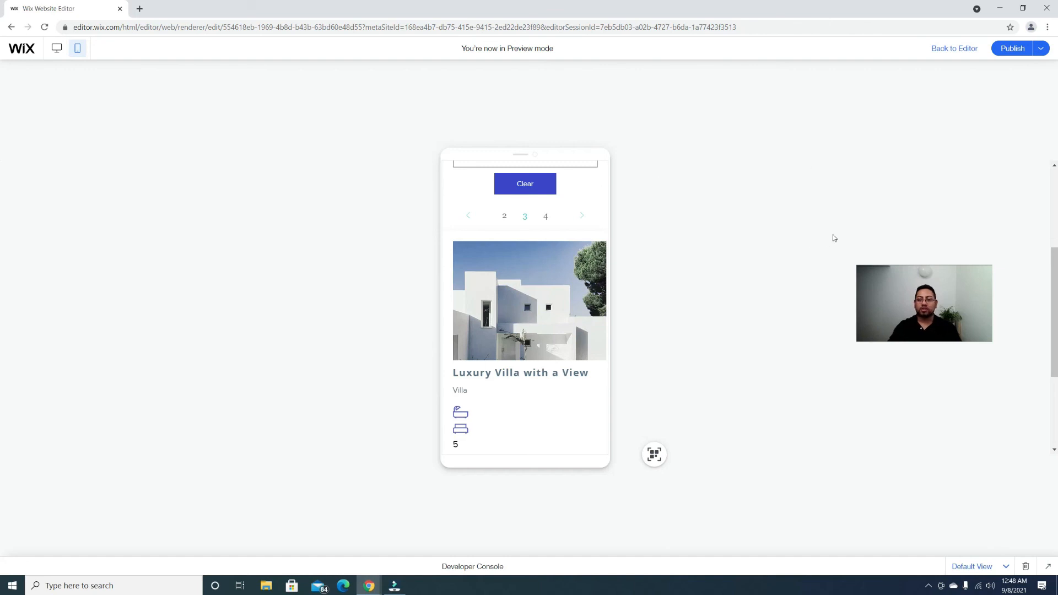
pyautogui.moveTo(983, 347)
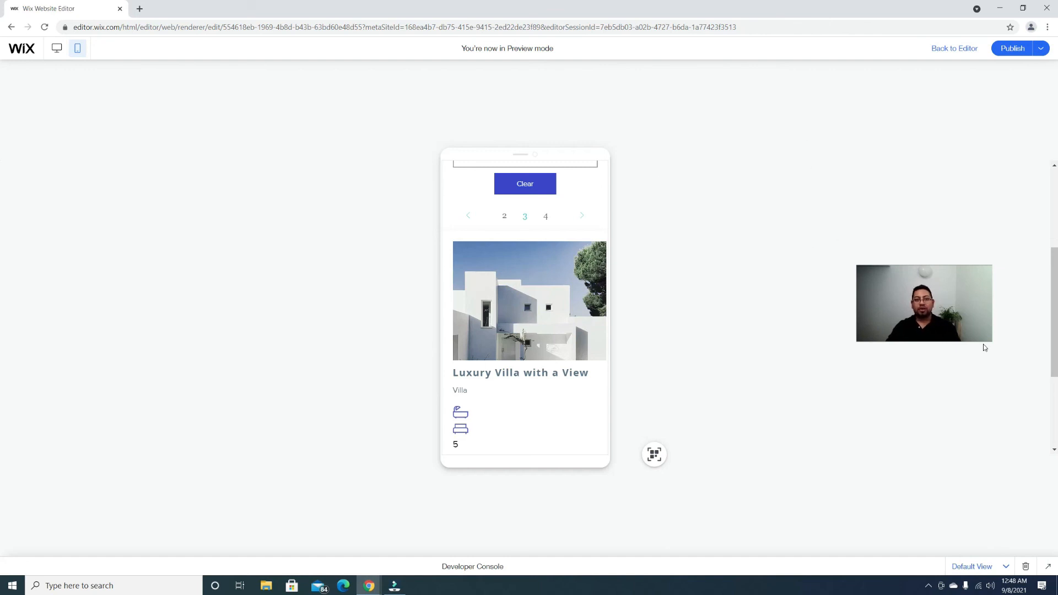
pyautogui.moveTo(889, 340)
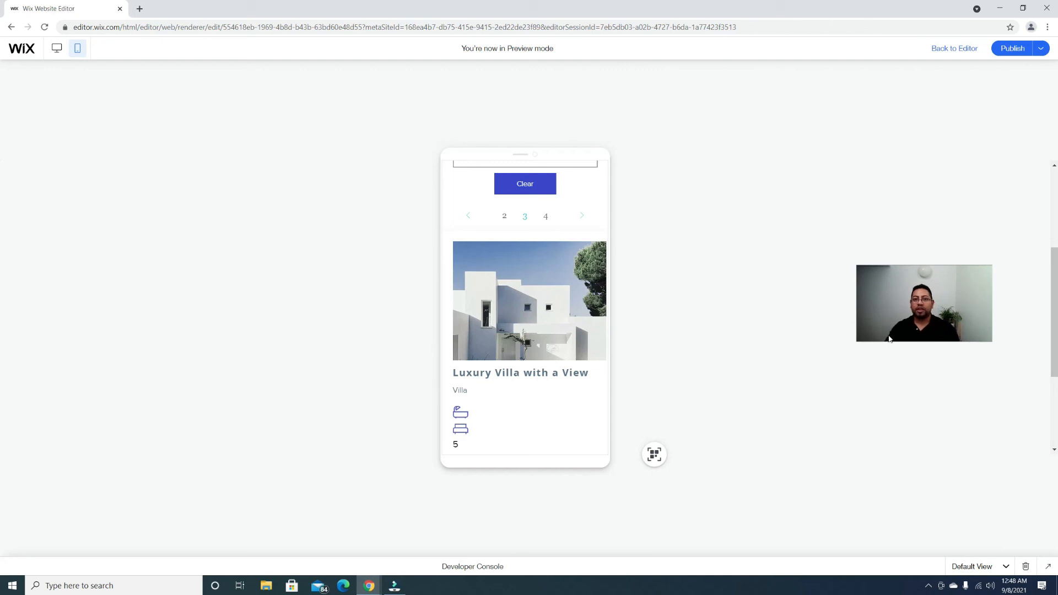
pyautogui.moveTo(1024, 240)
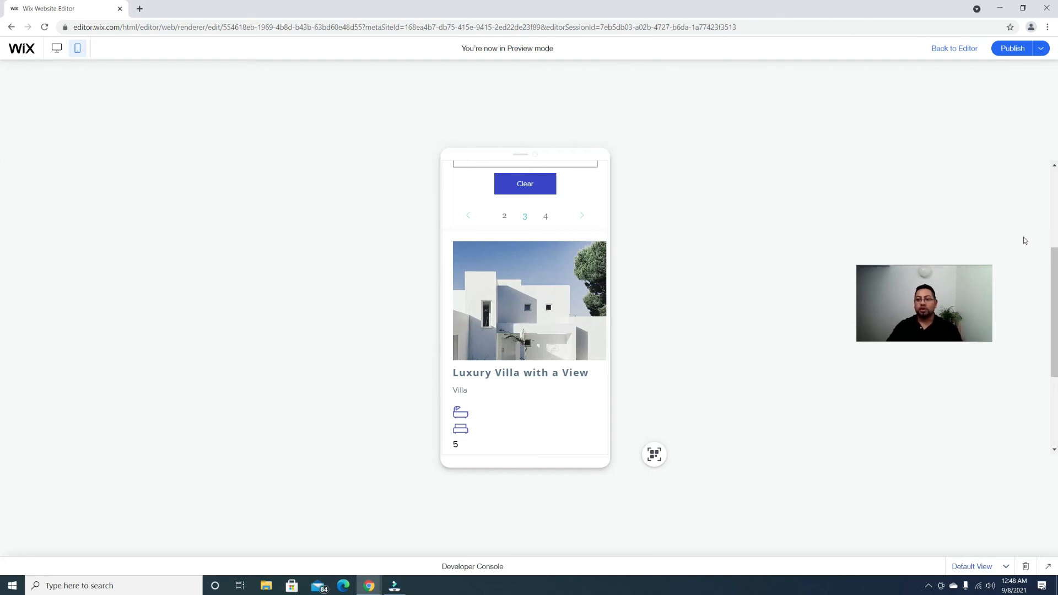
pyautogui.moveTo(1012, 242)
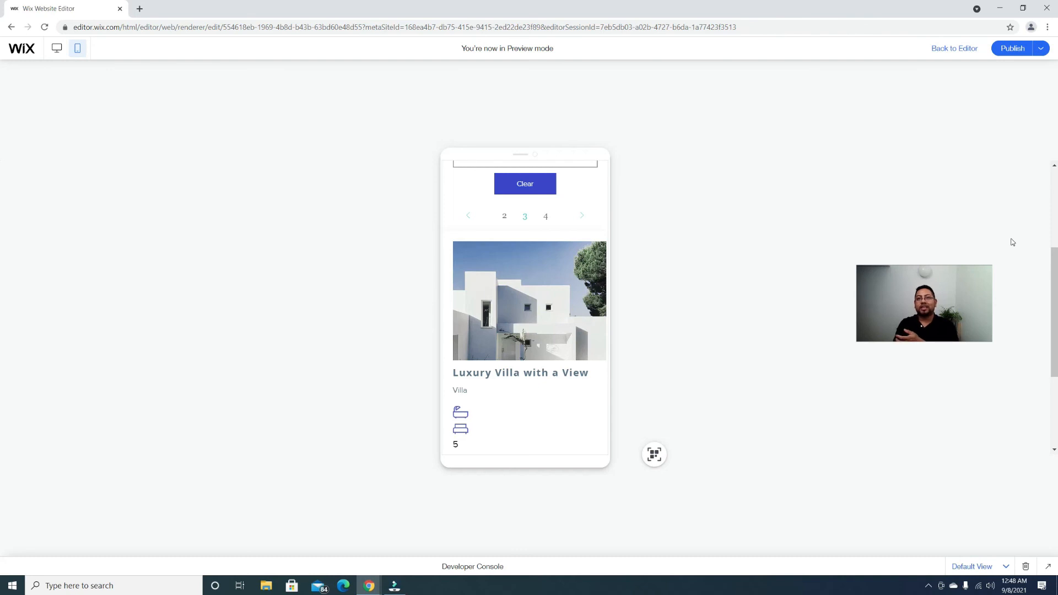
pyautogui.moveTo(1010, 238)
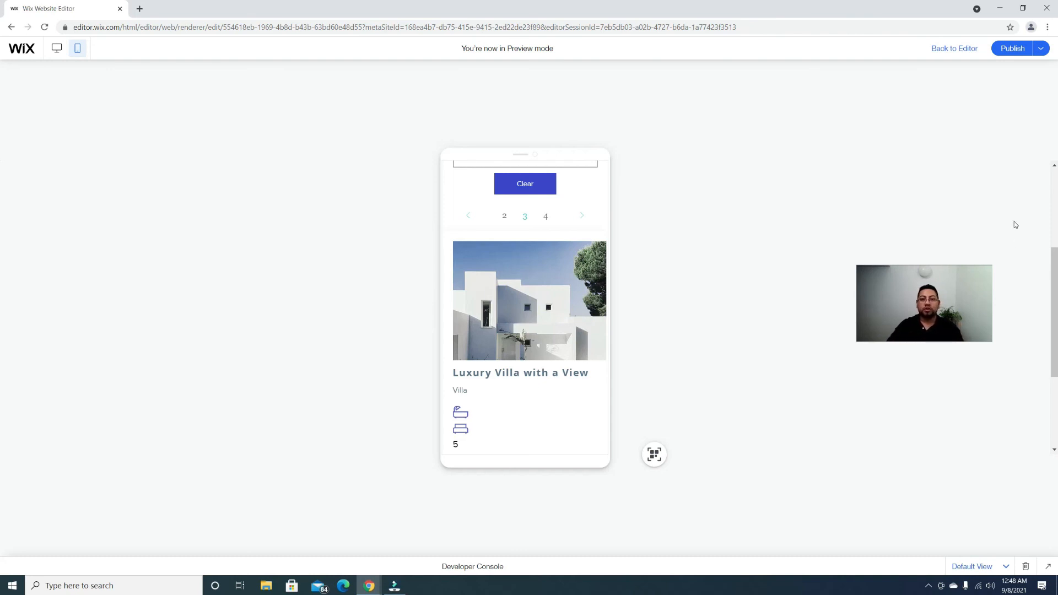
pyautogui.moveTo(1041, 173)
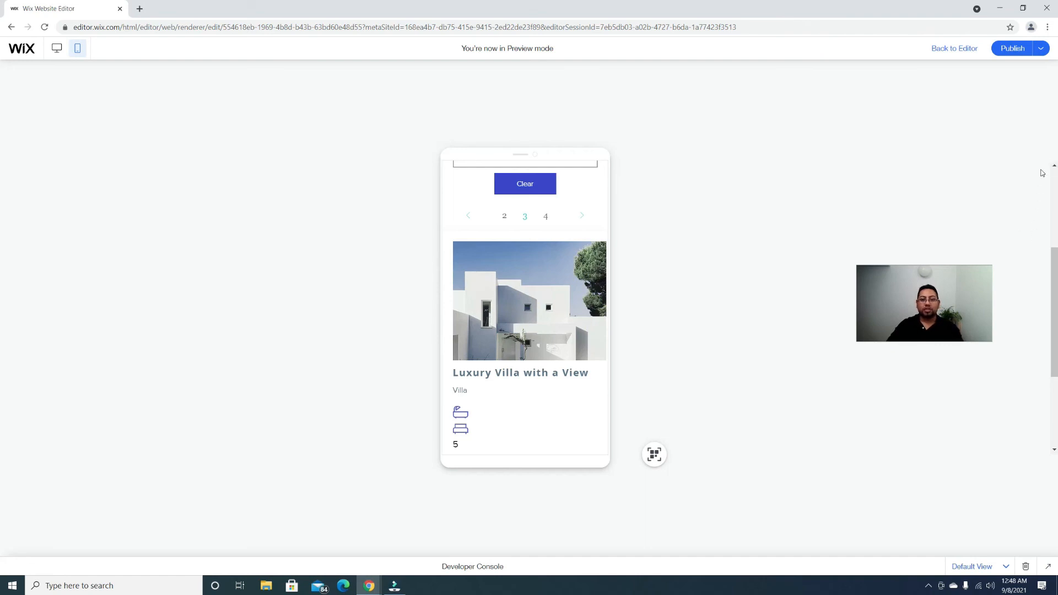
pyautogui.moveTo(992, 86)
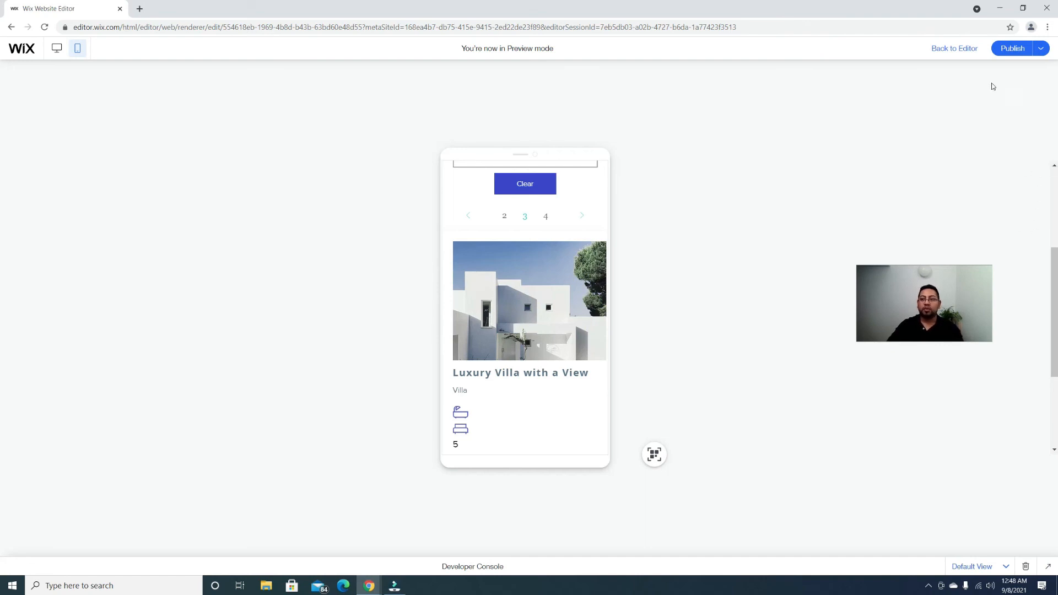
pyautogui.moveTo(959, 45)
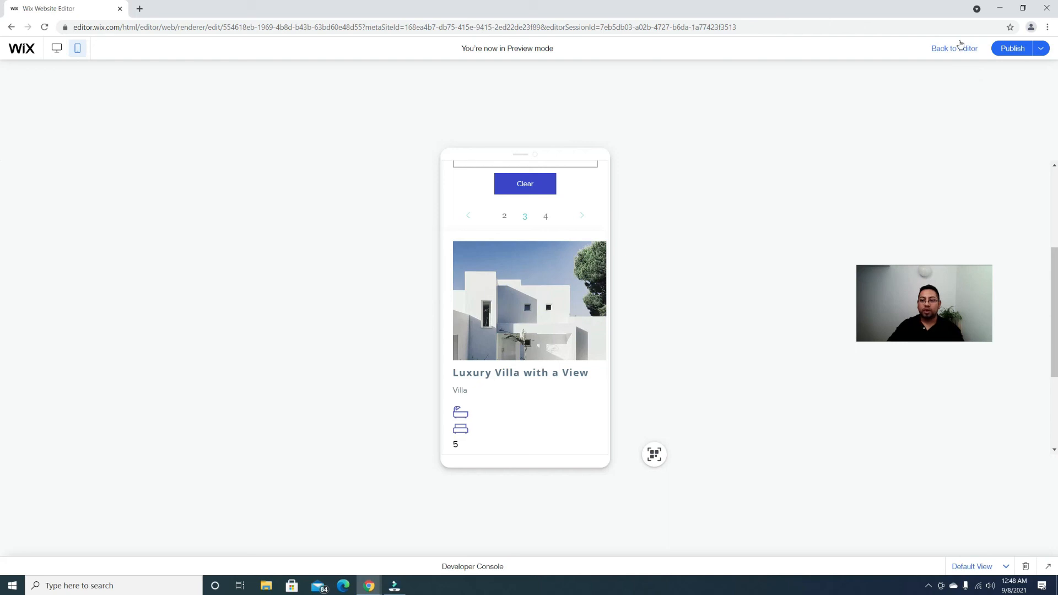